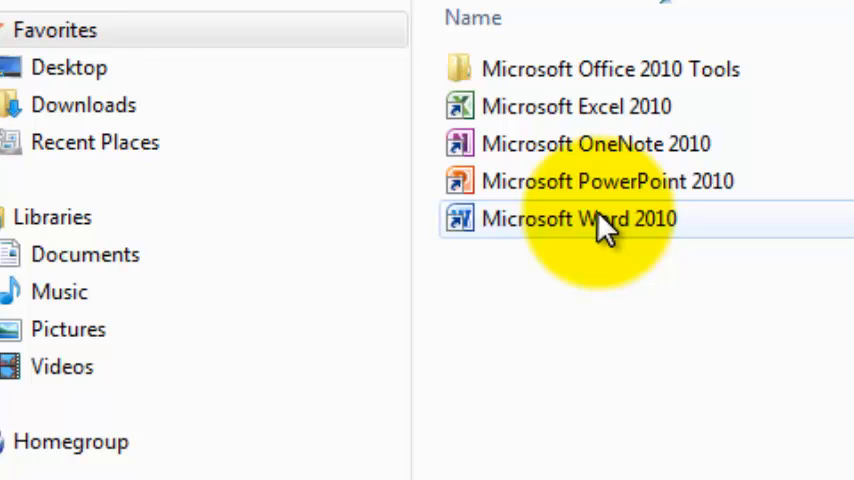
pyautogui.moveTo(600, 224)
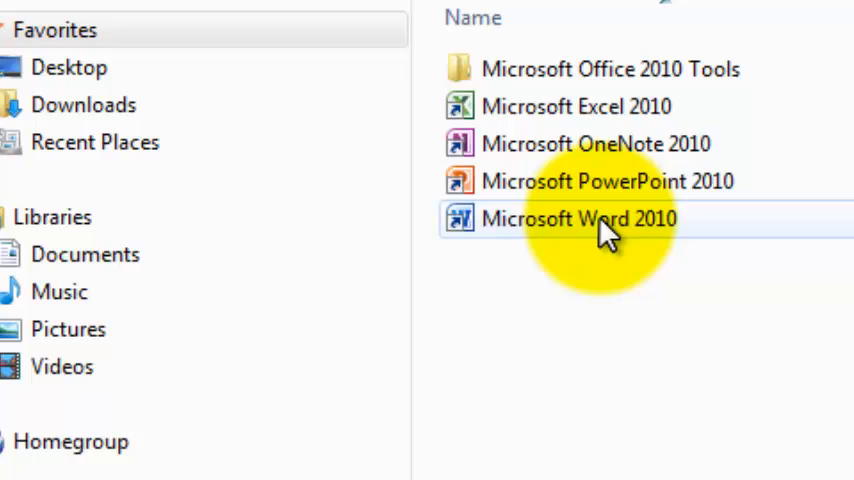
# Launch Microsoft Word 2010 from the Start menu's Microsoft Office folder.
pyautogui.doubleClick(580, 218)
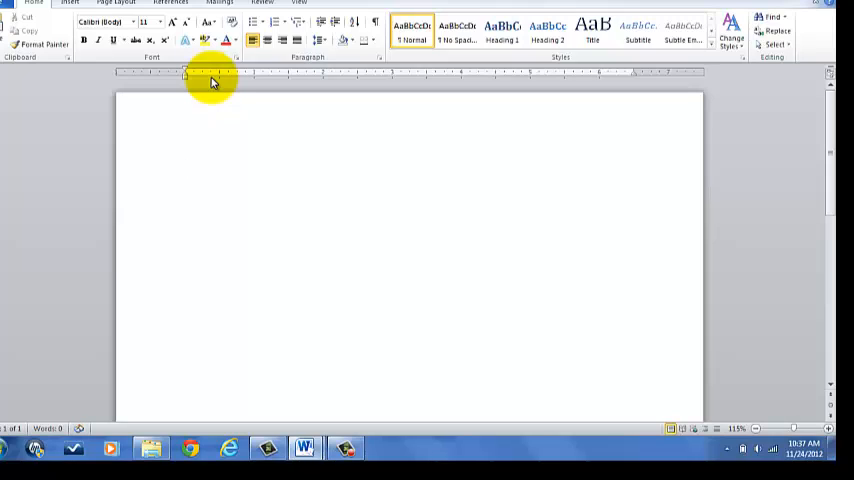
# Create a new document from the Blank document template via File > New.
pyautogui.click(184, 168)
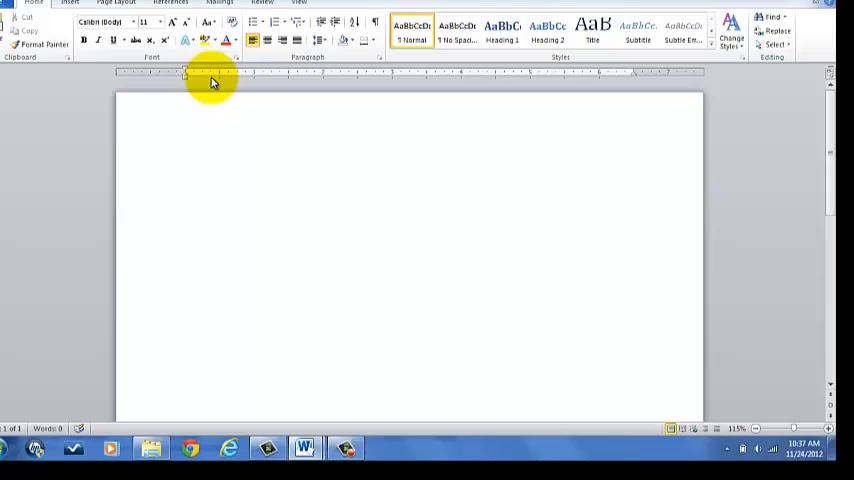
pyautogui.click(184, 168)
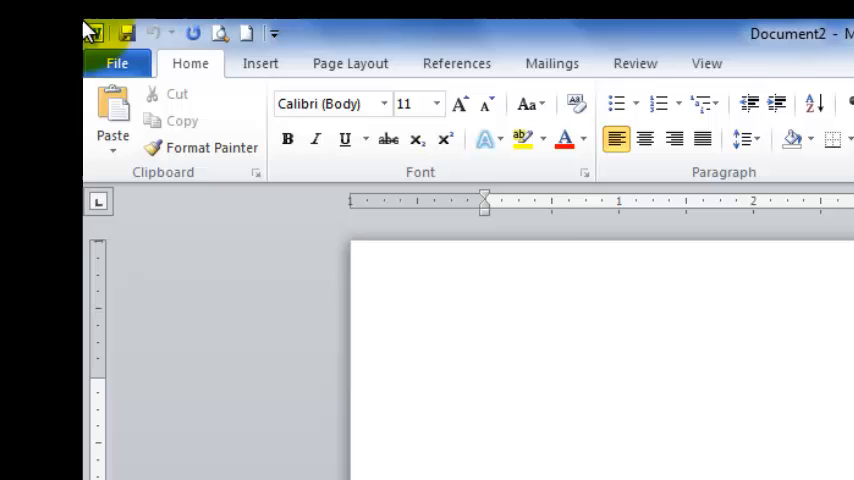
pyautogui.click(118, 64)
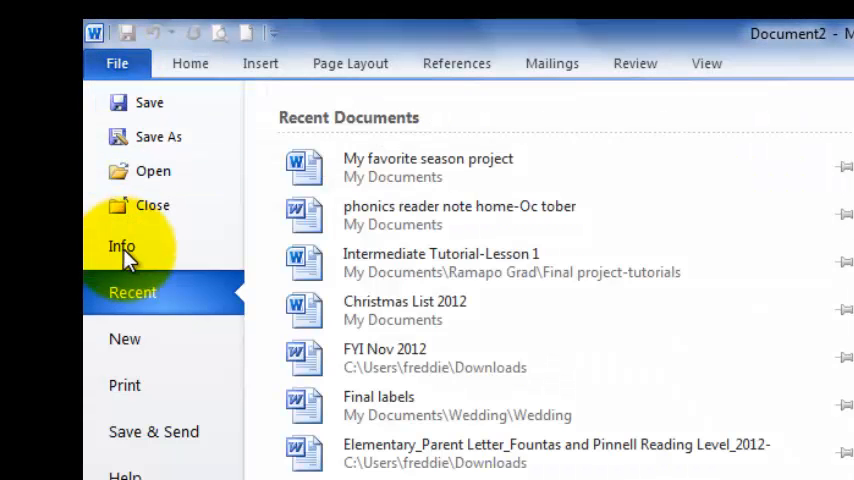
pyautogui.click(124, 338)
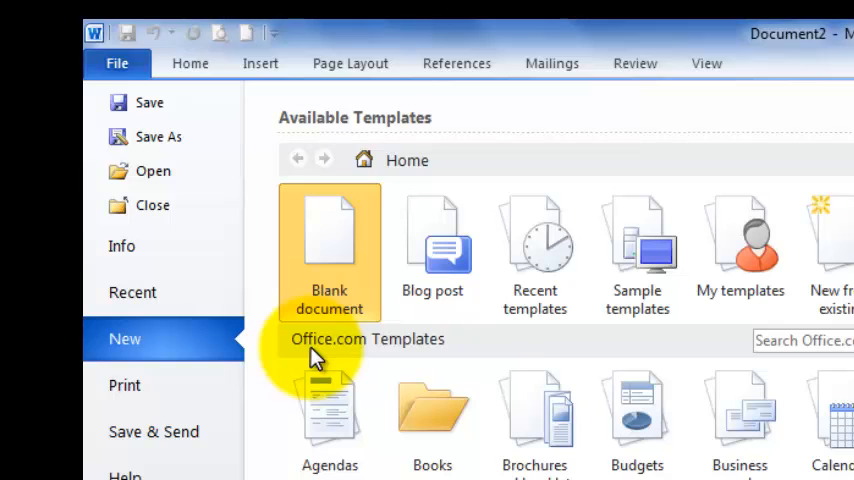
pyautogui.moveTo(304, 260)
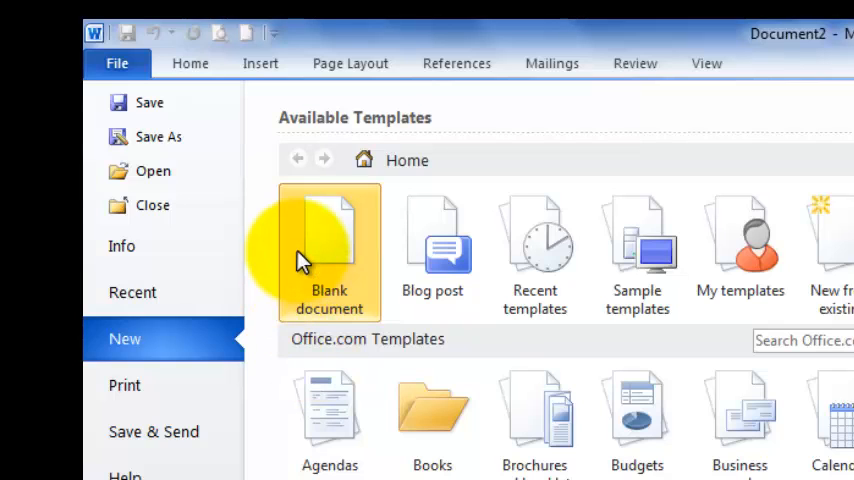
pyautogui.doubleClick(328, 250)
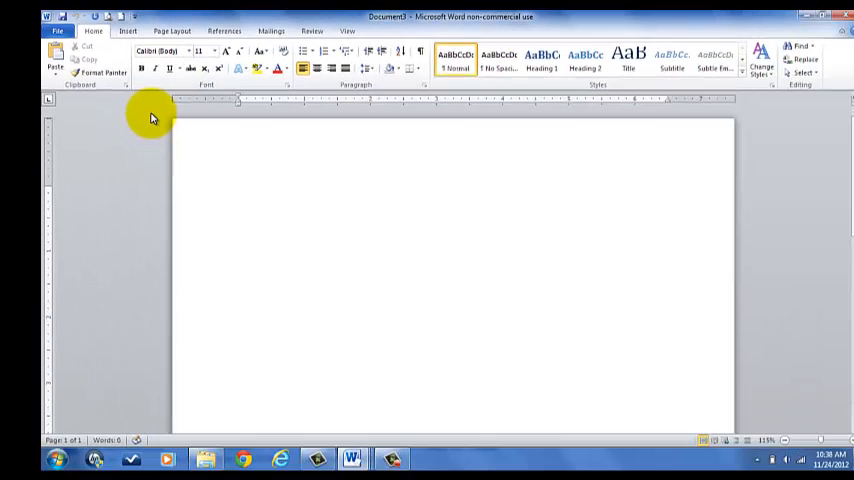
pyautogui.click(238, 192)
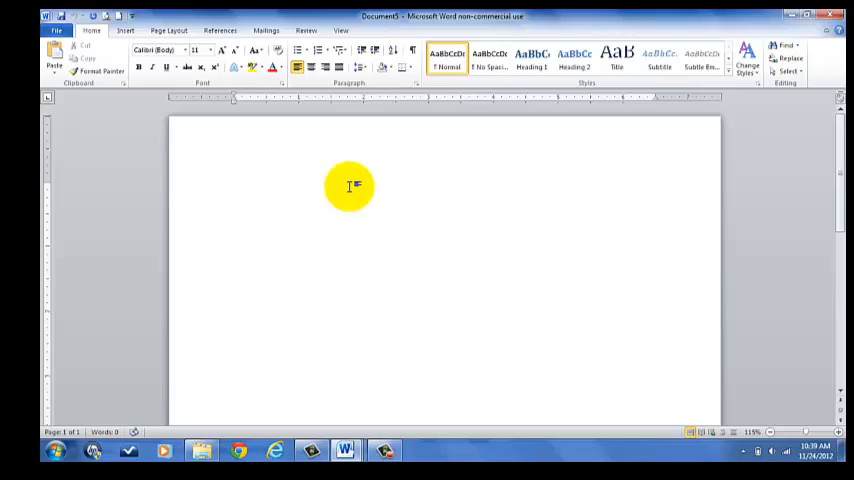
pyautogui.click(234, 188)
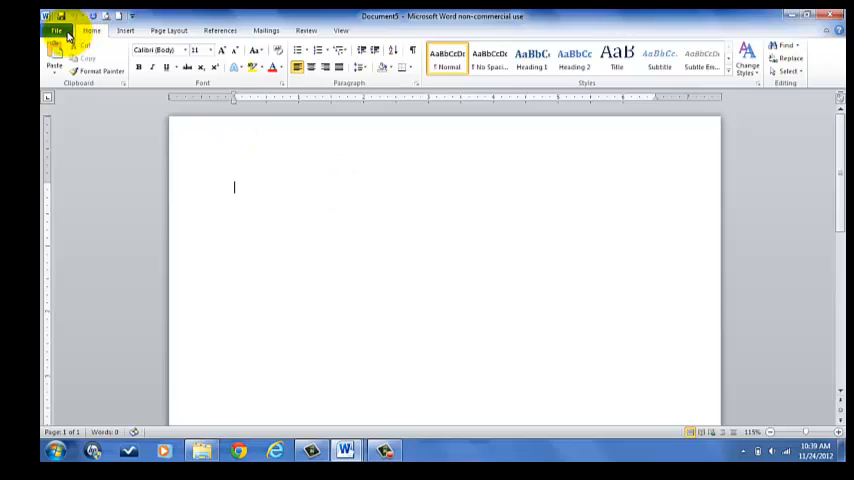
# Save the blank document as 'Practice File' in the Teaching 2012-2013 folder.
pyautogui.click(58, 32)
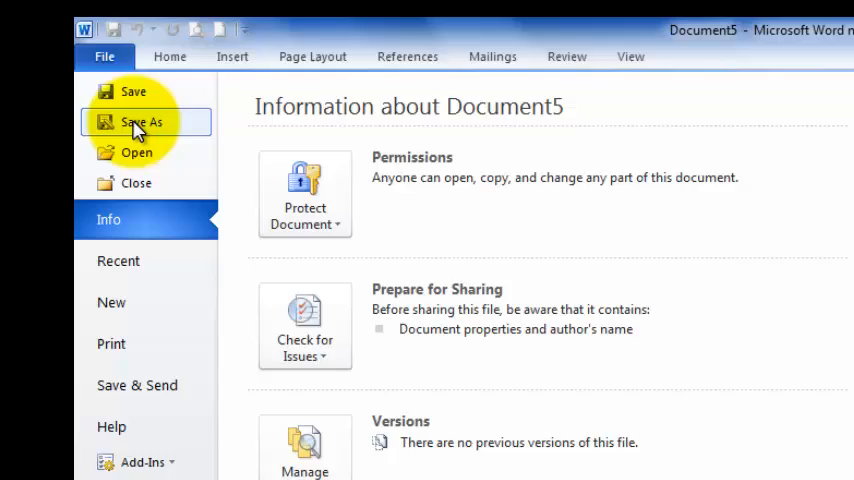
pyautogui.click(140, 120)
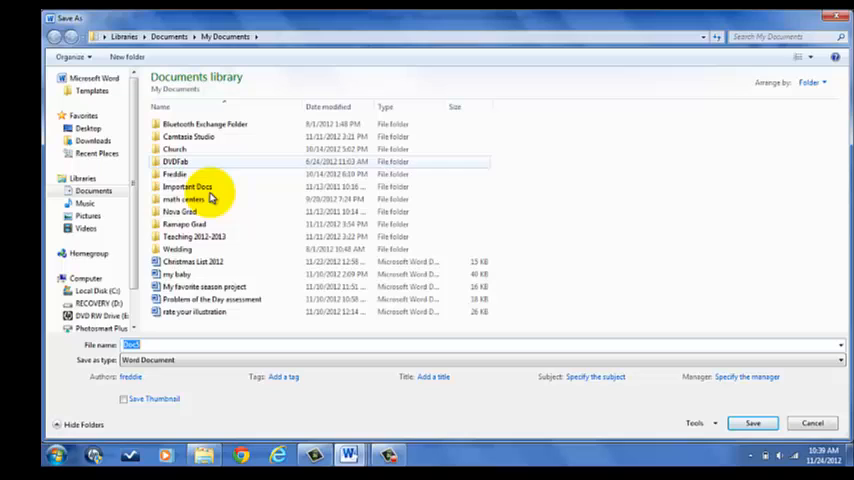
pyautogui.moveTo(204, 300)
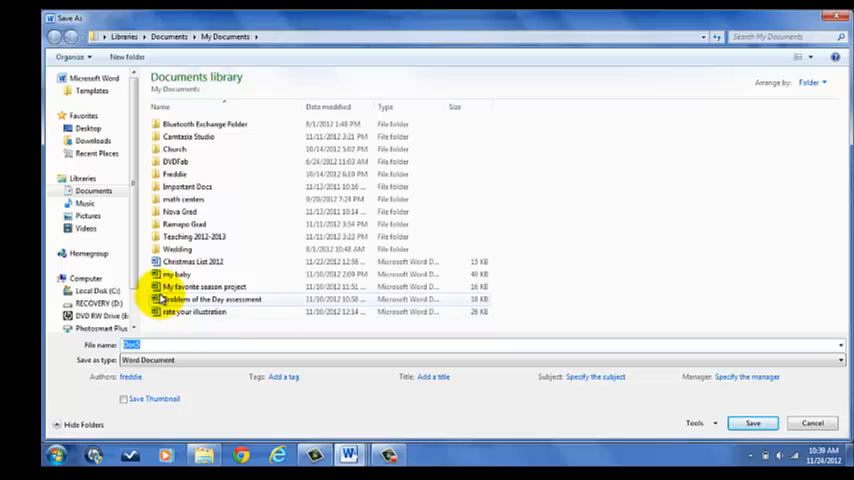
pyautogui.moveTo(204, 300)
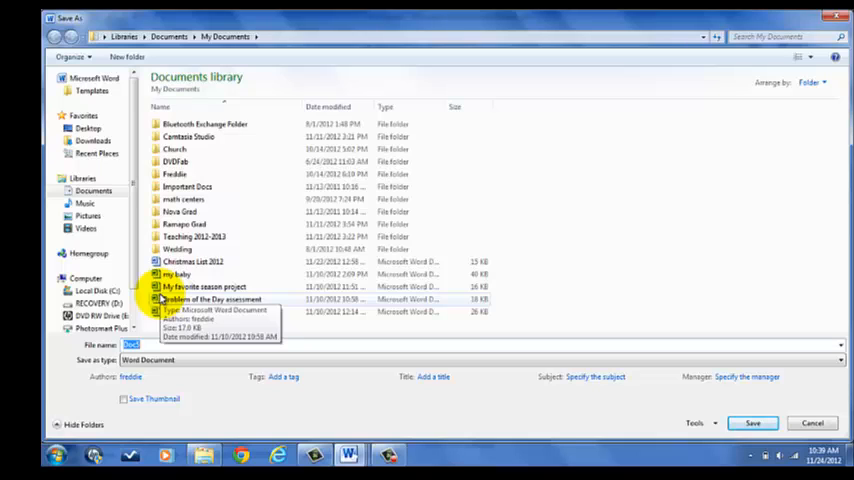
pyautogui.click(192, 236)
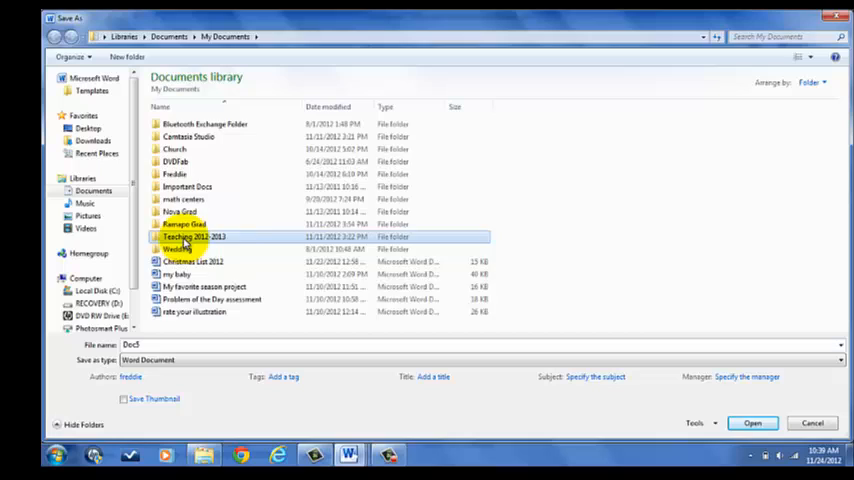
pyautogui.doubleClick(192, 236)
pyautogui.write('Practice File')
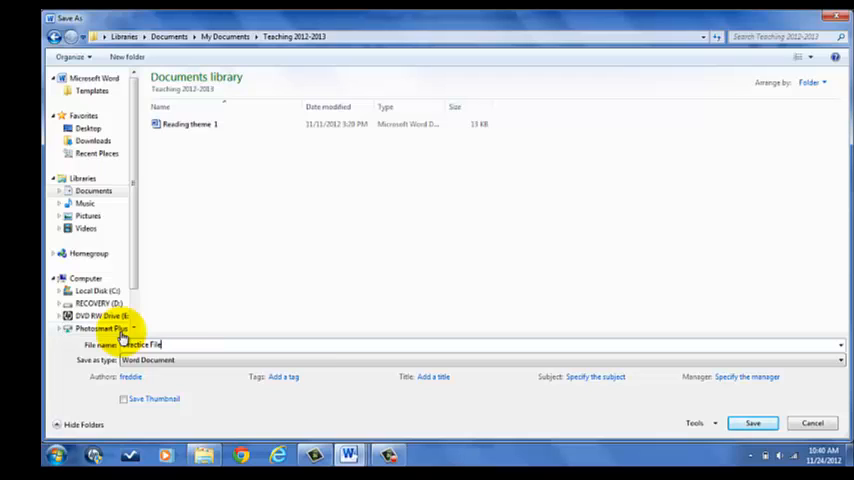
pyautogui.moveTo(184, 344)
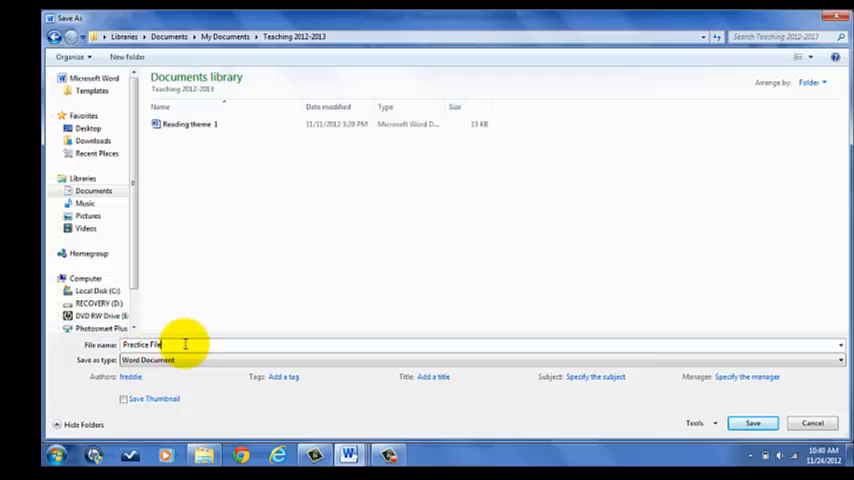
pyautogui.click(752, 420)
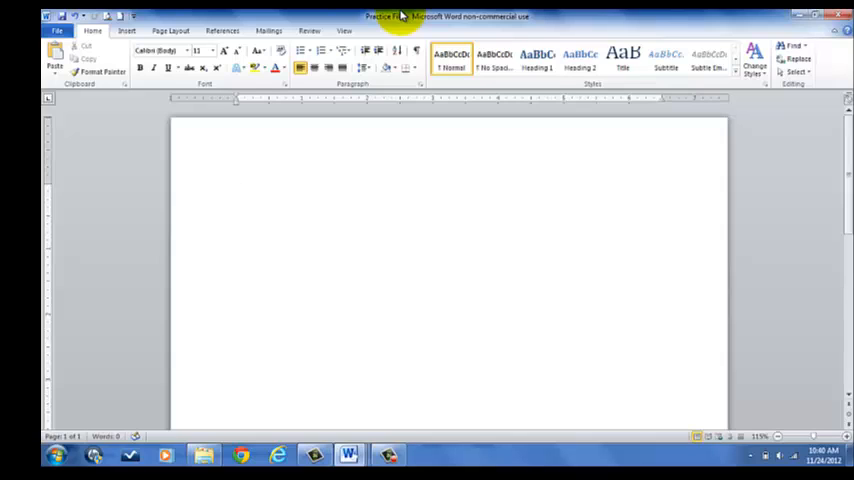
pyautogui.moveTo(196, 16)
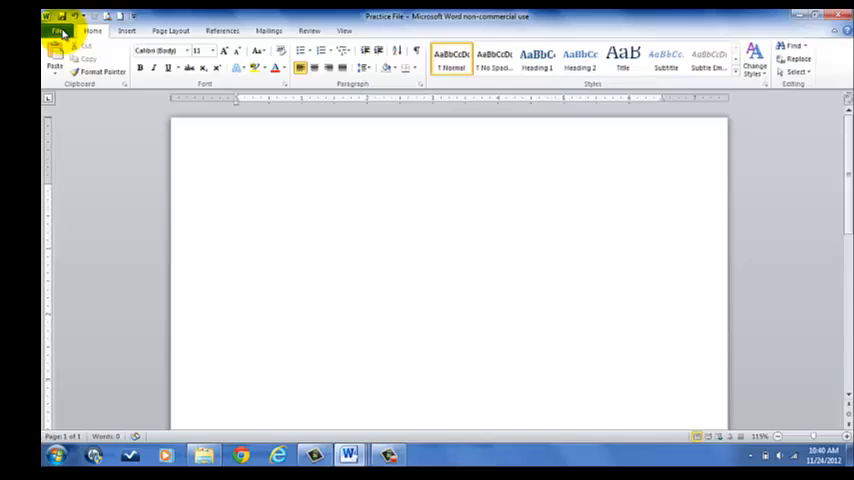
pyautogui.click(62, 30)
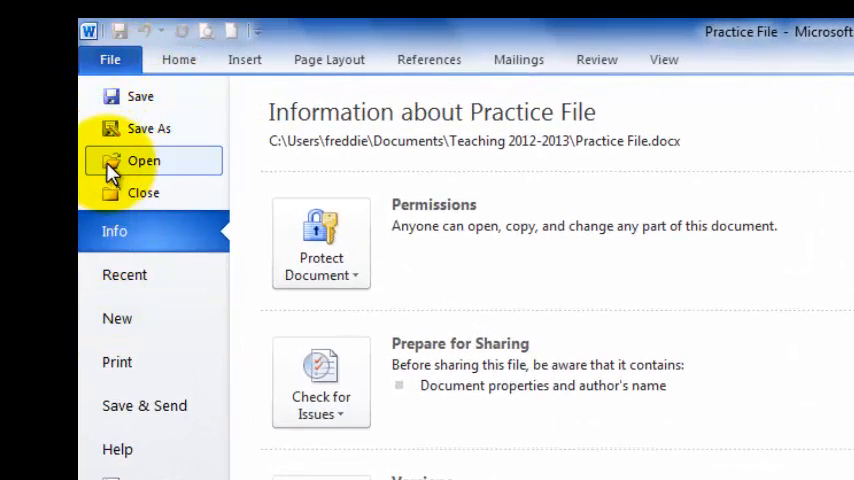
pyautogui.click(144, 160)
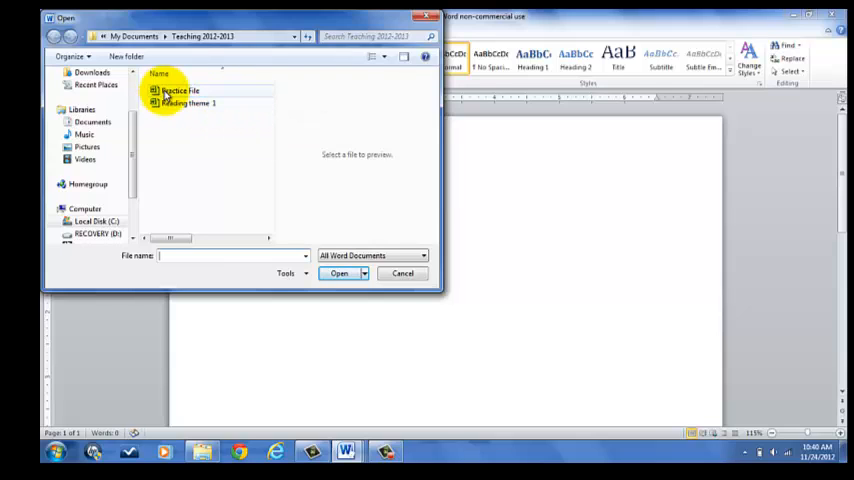
pyautogui.moveTo(180, 92)
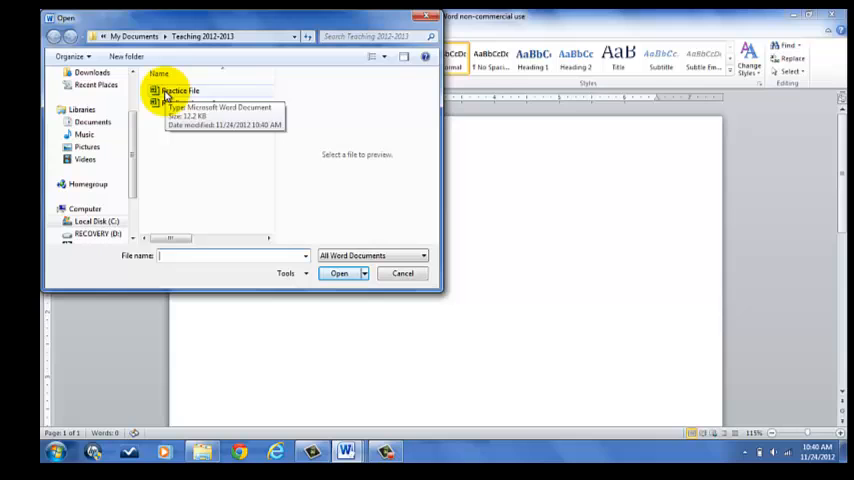
pyautogui.click(180, 90)
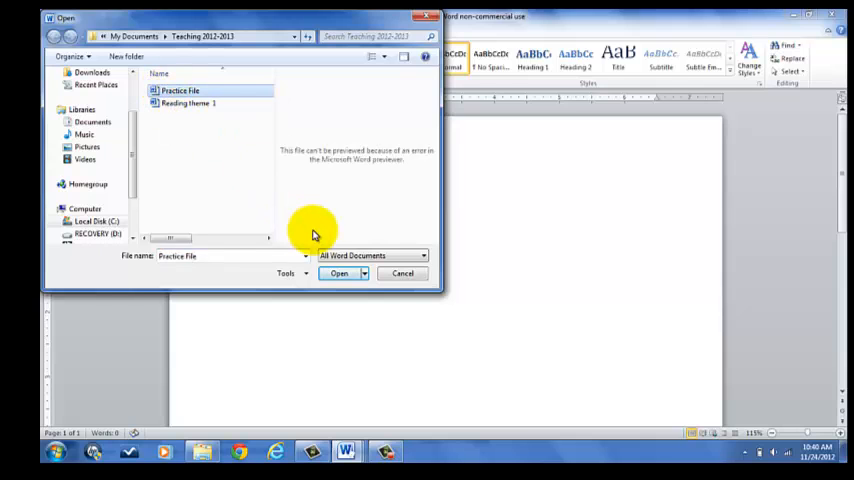
pyautogui.click(338, 272)
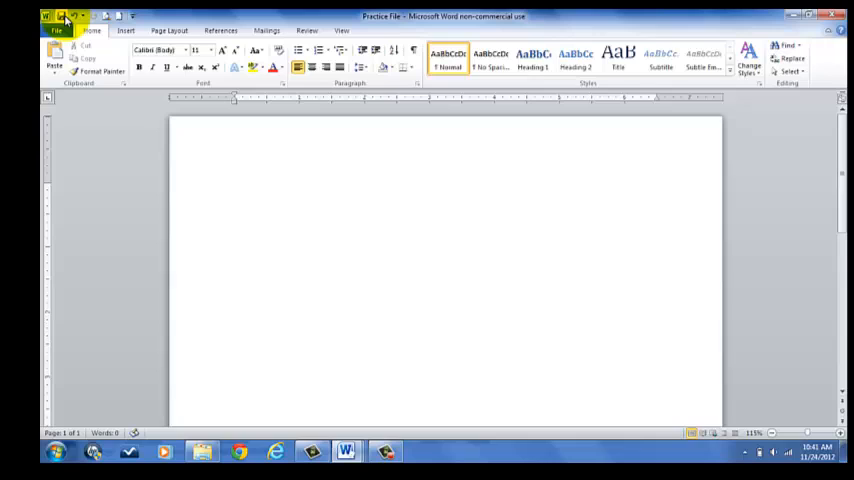
# Bring up the Save As dialog for the second blank document.
pyautogui.click(234, 188)
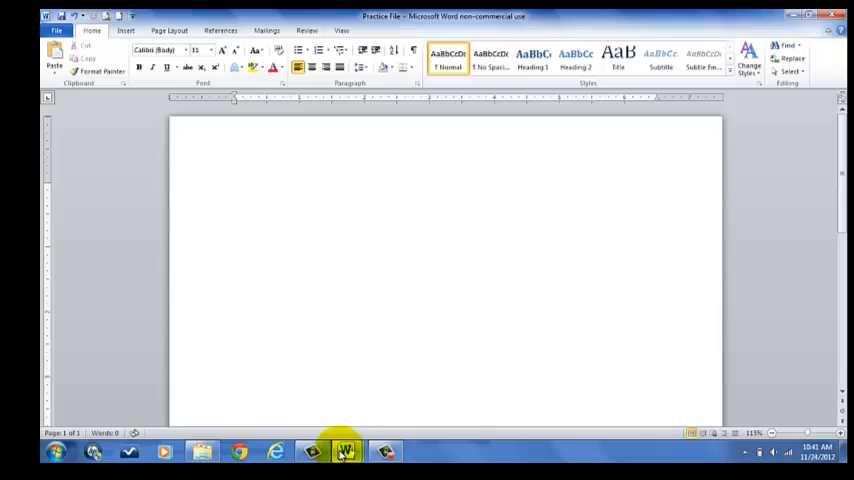
pyautogui.click(344, 452)
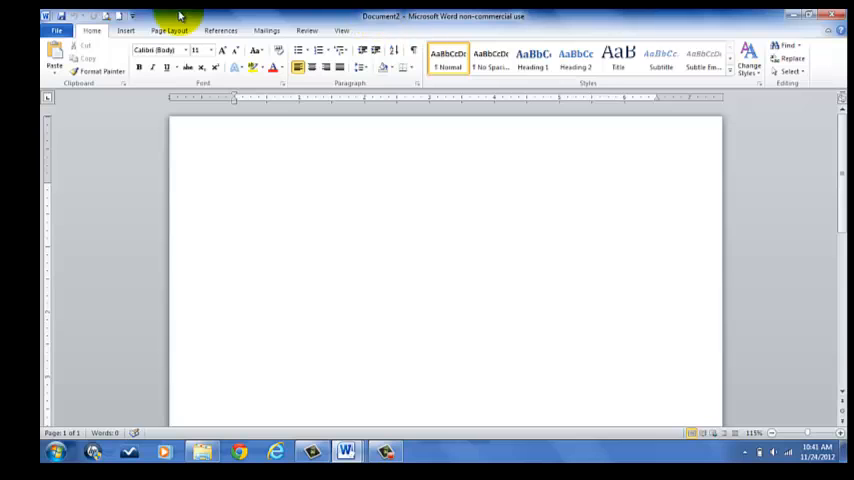
pyautogui.click(60, 16)
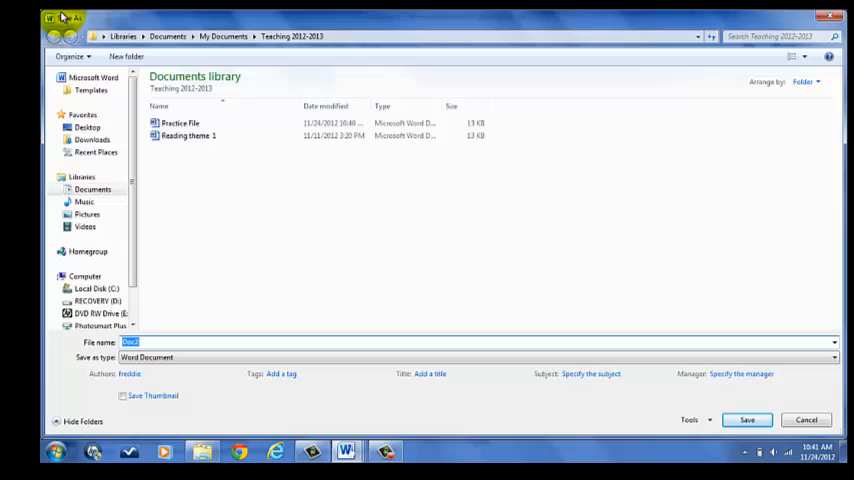
pyautogui.moveTo(336, 36)
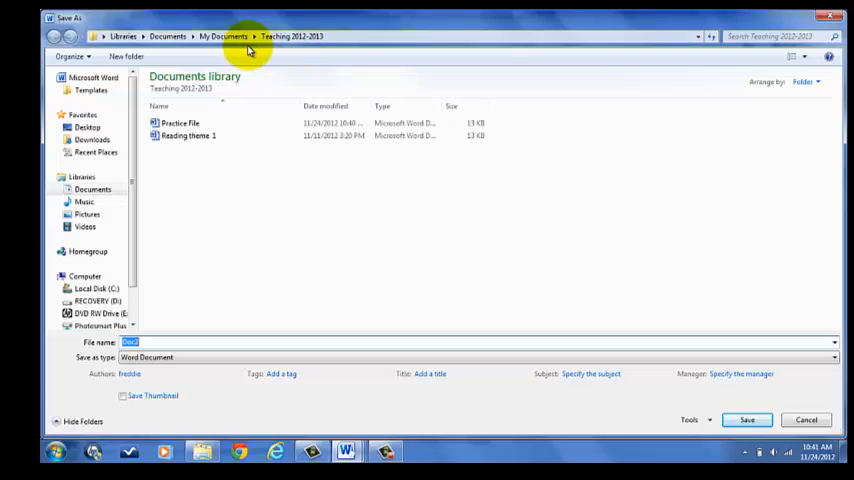
# Save the second document as 'Practice File 2' in the Teaching 2012-2013 folder.
pyautogui.click(224, 36)
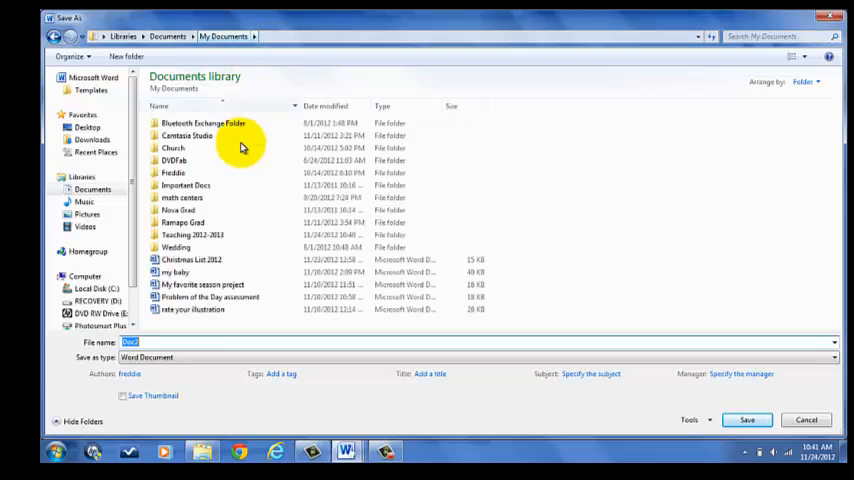
pyautogui.moveTo(182, 222)
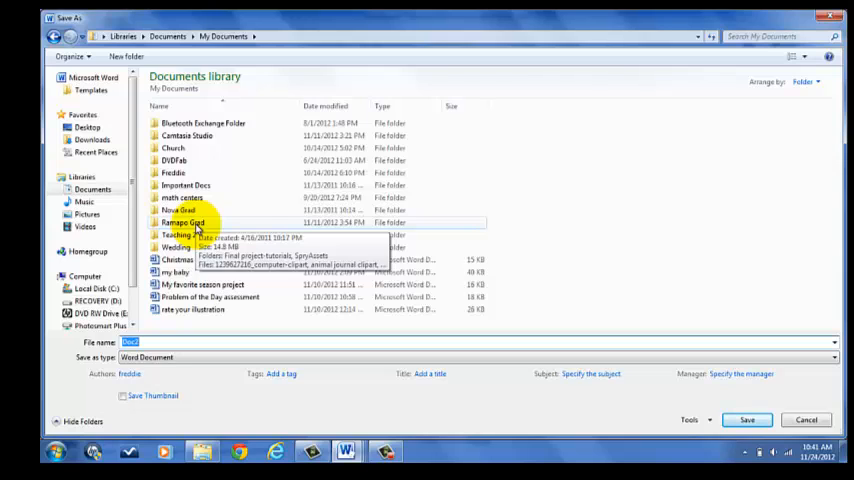
pyautogui.doubleClick(178, 234)
pyautogui.write('Practice File ')
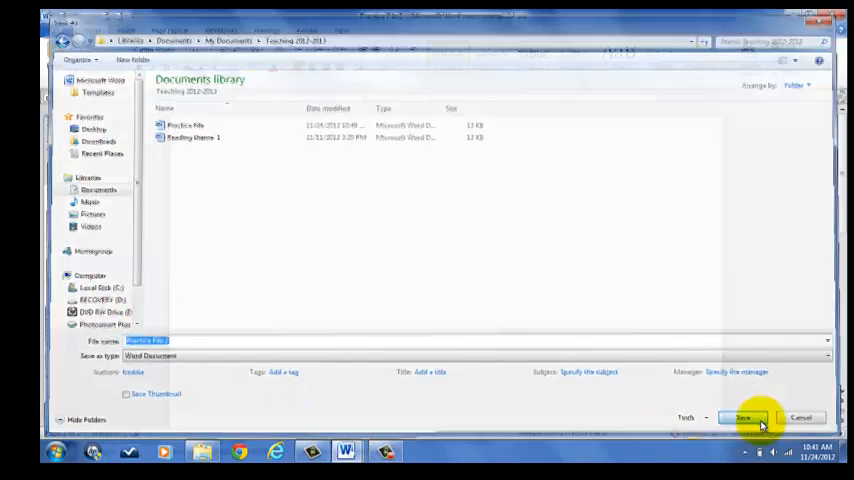
pyautogui.click(742, 416)
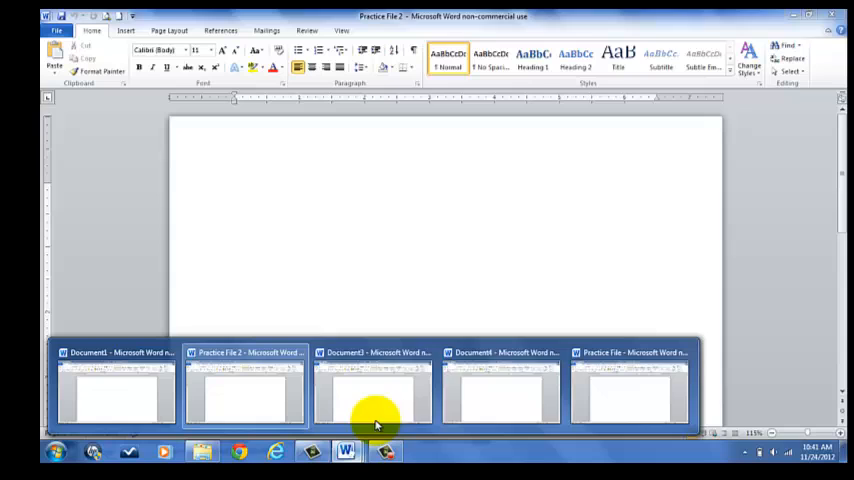
# Bring the still-blank Practice File window to the front from the taskbar.
pyautogui.click(630, 384)
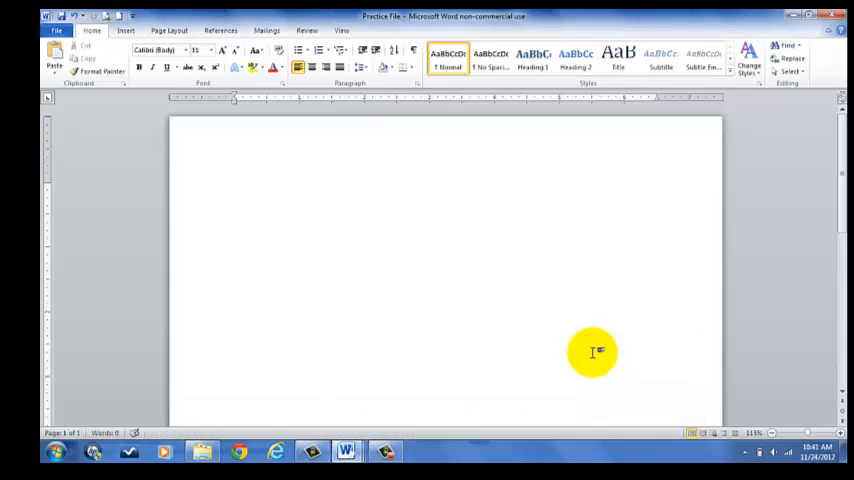
pyautogui.click(234, 188)
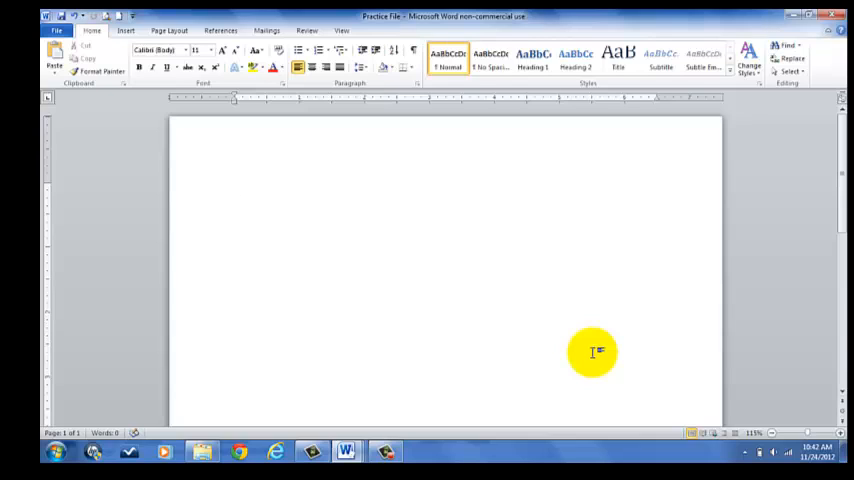
pyautogui.click(234, 188)
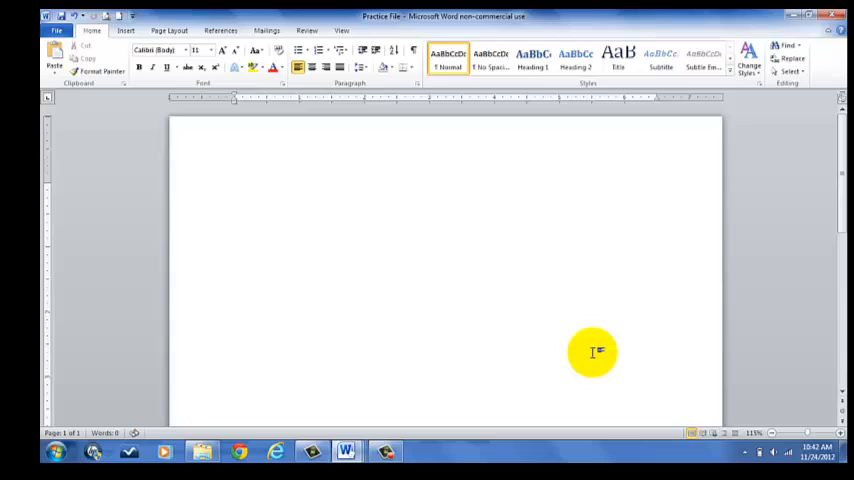
pyautogui.click(234, 188)
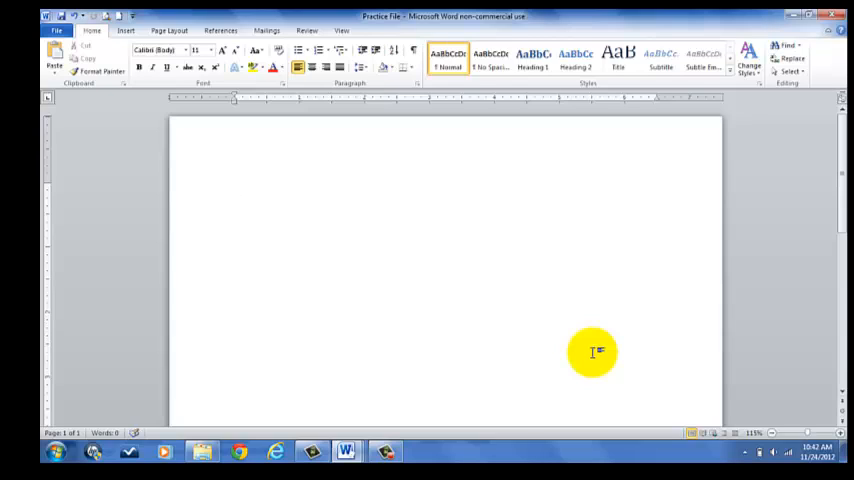
pyautogui.click(234, 188)
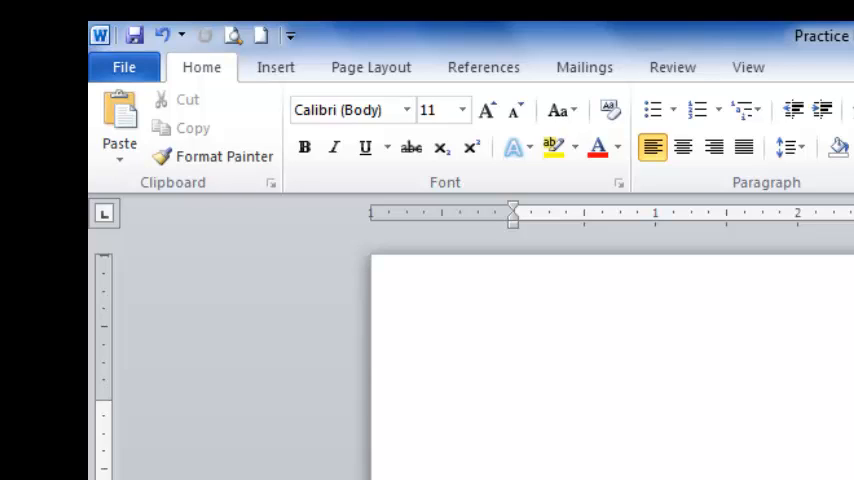
pyautogui.click(516, 410)
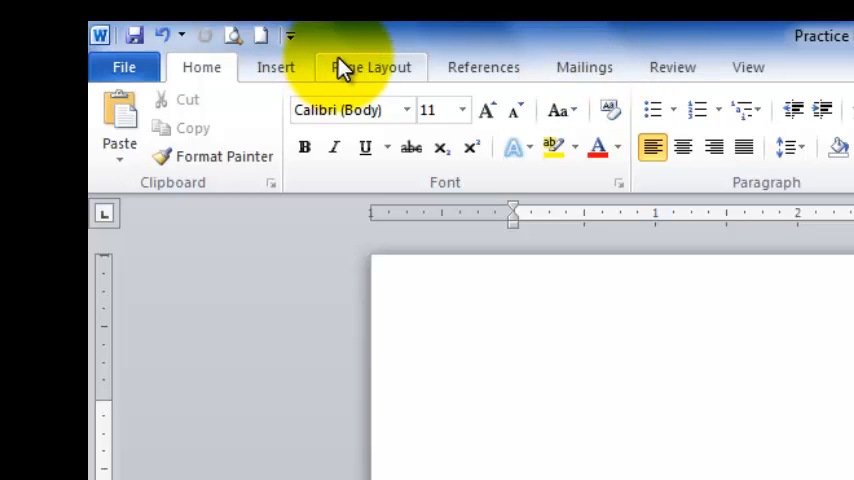
pyautogui.moveTo(284, 80)
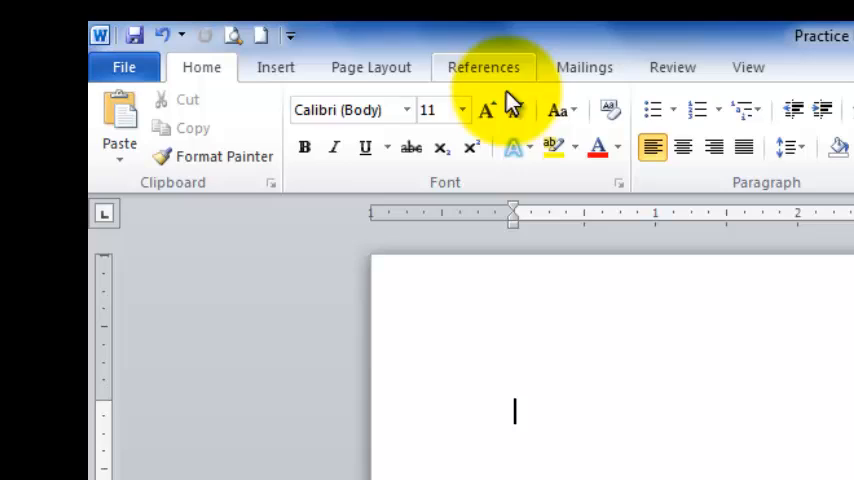
pyautogui.click(372, 66)
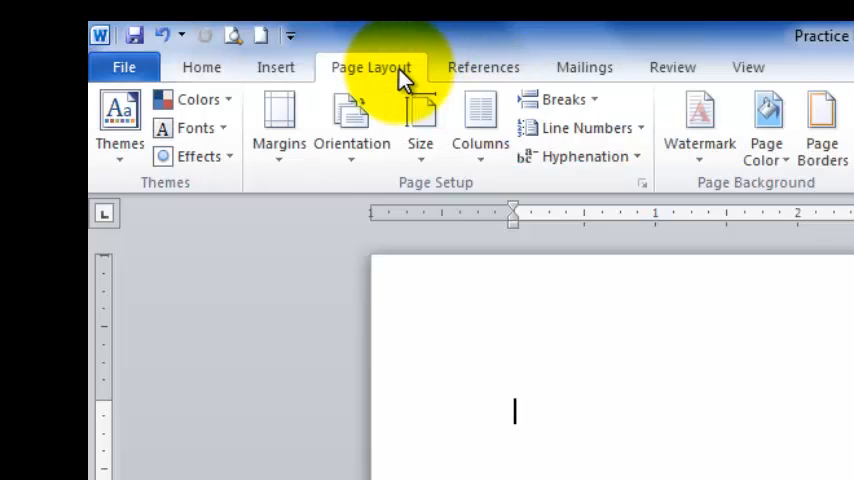
pyautogui.click(352, 130)
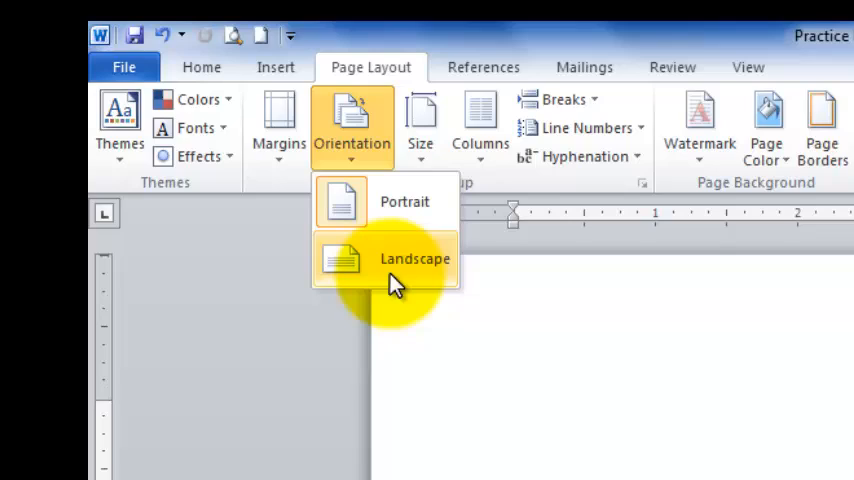
pyautogui.click(414, 258)
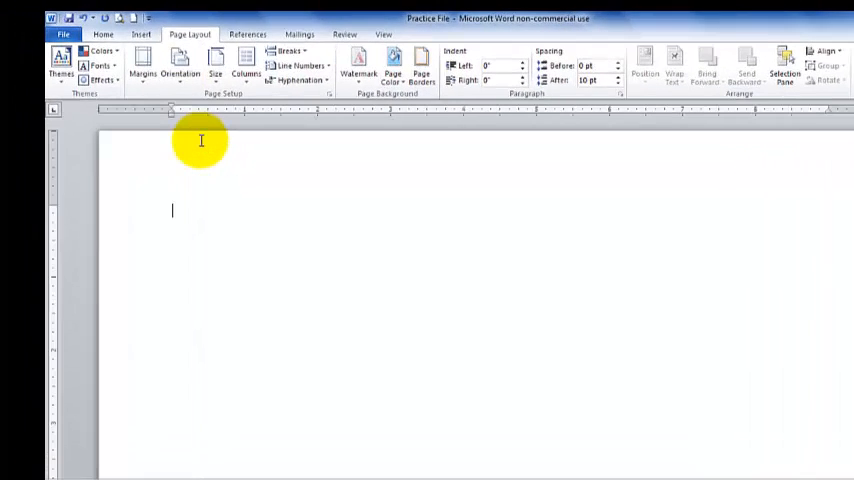
pyautogui.moveTo(300, 186)
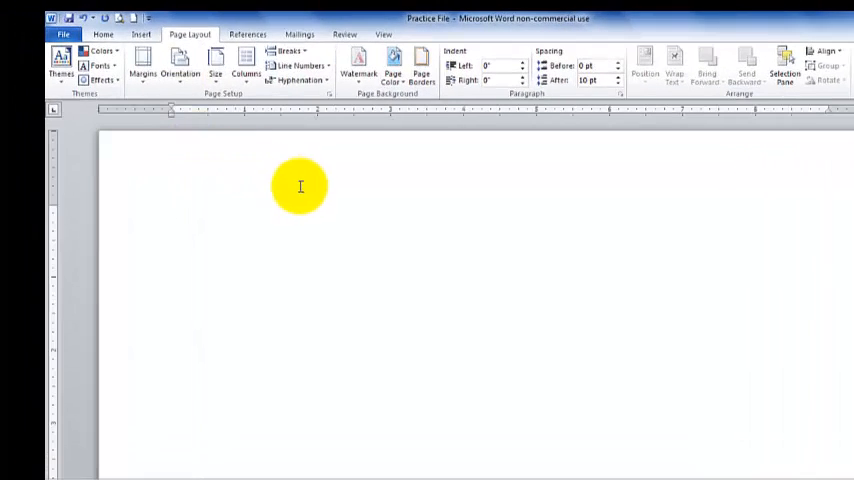
pyautogui.moveTo(464, 204)
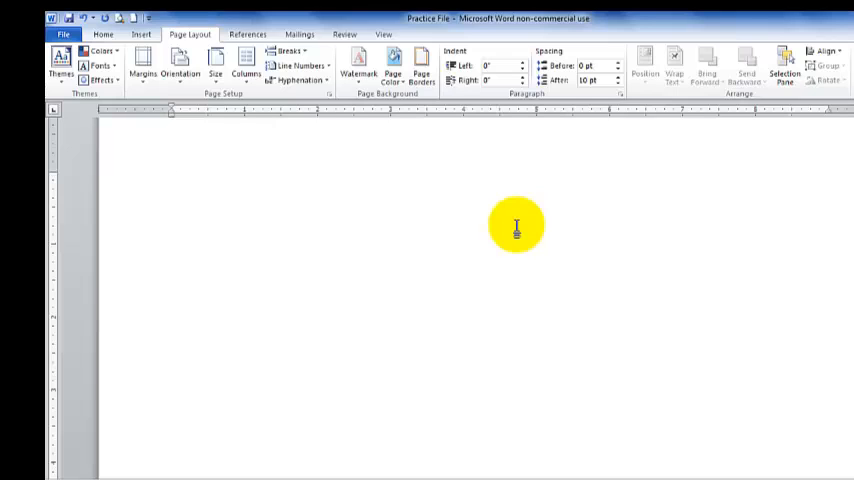
pyautogui.click(180, 62)
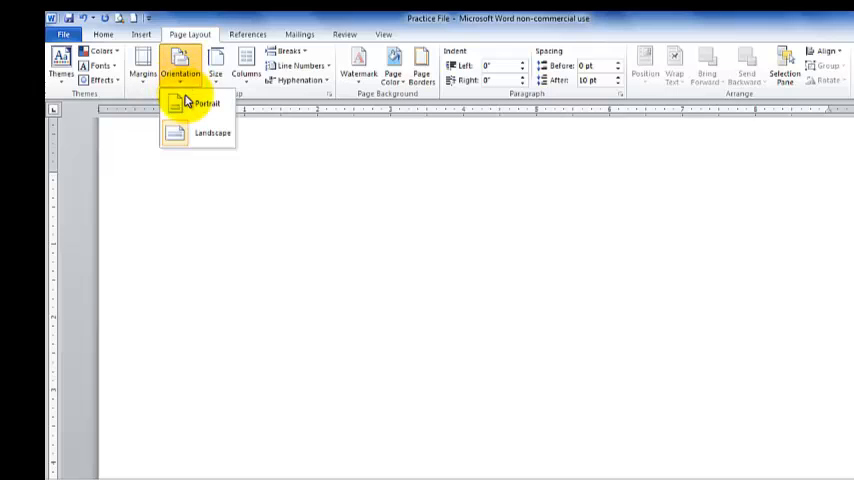
pyautogui.click(206, 104)
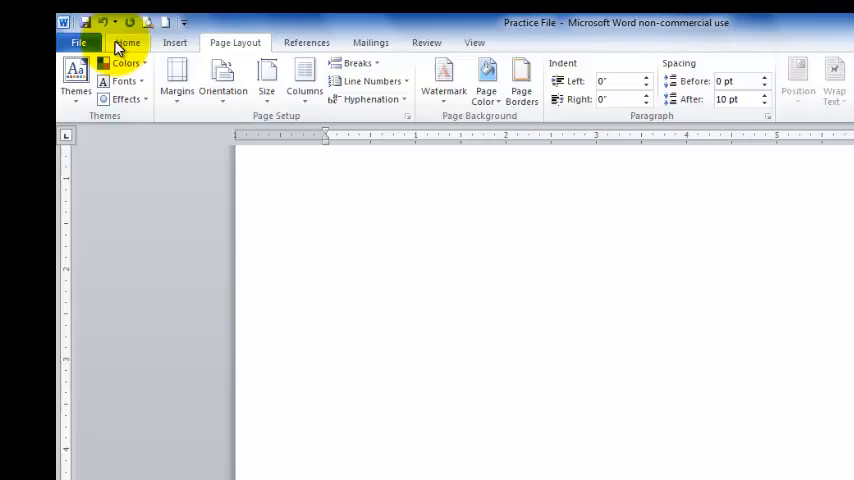
# Enter the sentence 'I teach at Paradise Knoll School.' as the first line of Practice File.
pyautogui.click(144, 48)
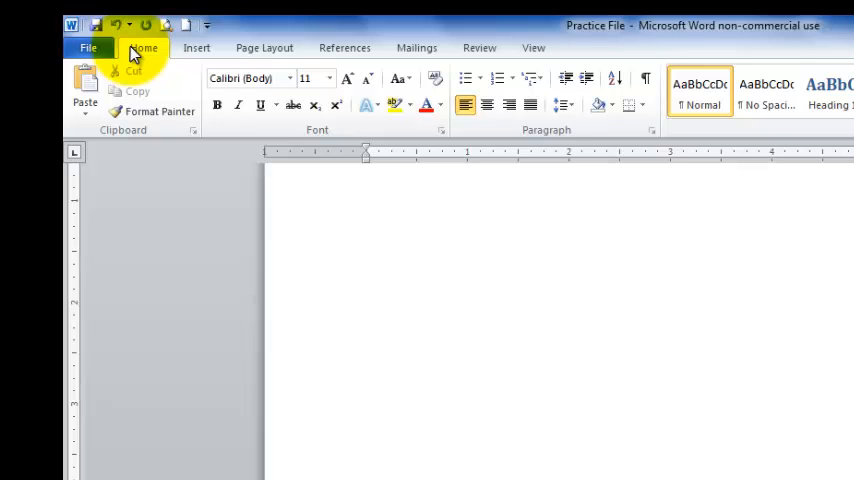
pyautogui.moveTo(264, 192)
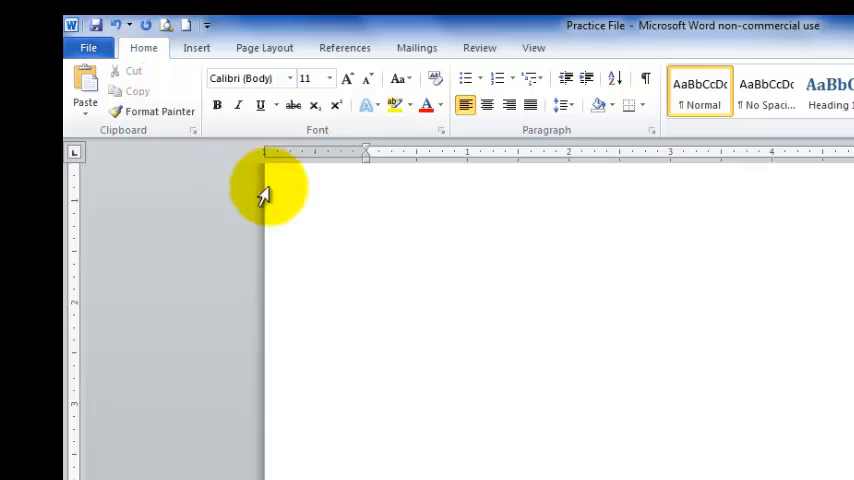
pyautogui.moveTo(384, 264)
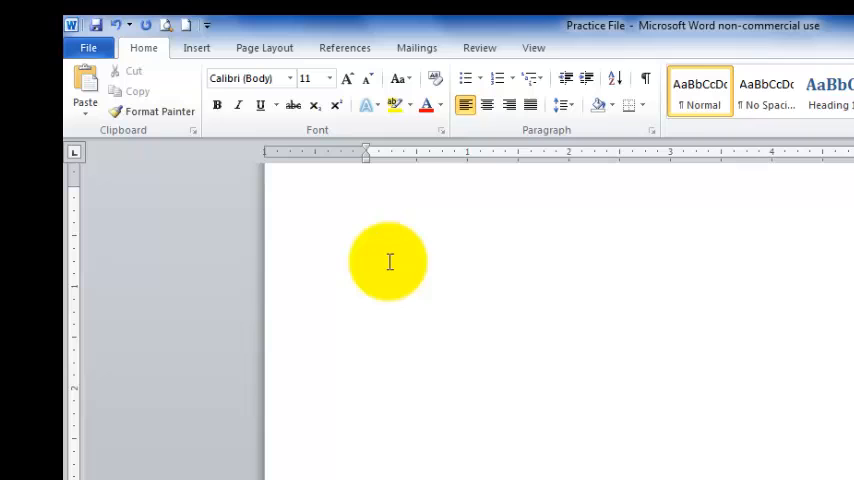
pyautogui.write('I tea')
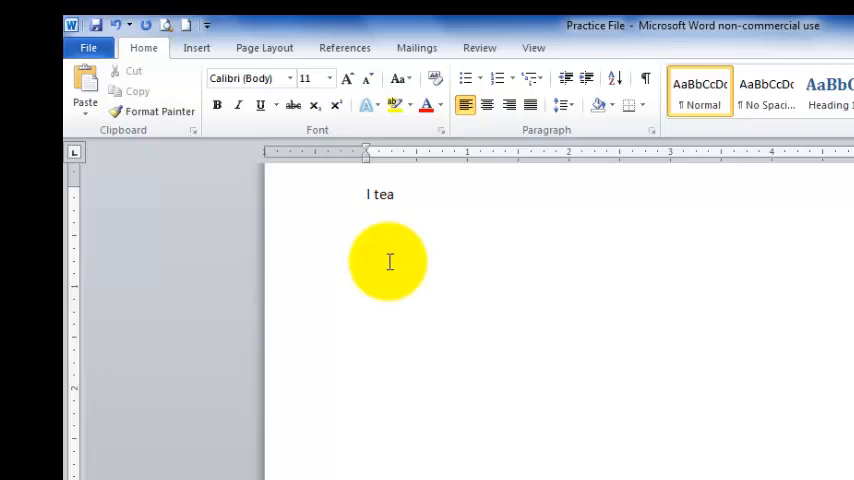
pyautogui.write('ch at Paradise')
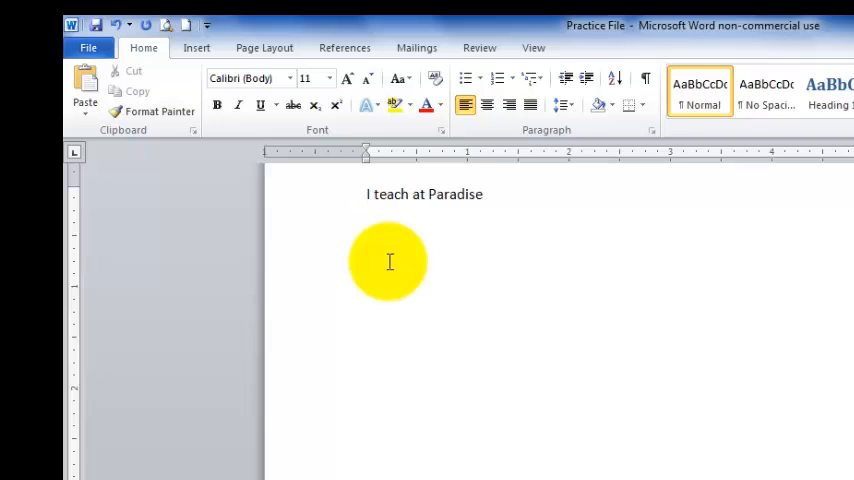
pyautogui.write('Knoll Schoo')
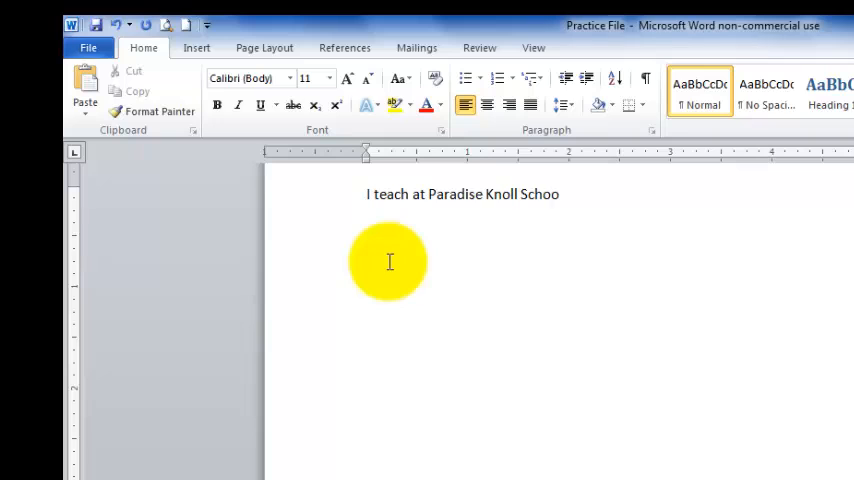
pyautogui.write('l.')
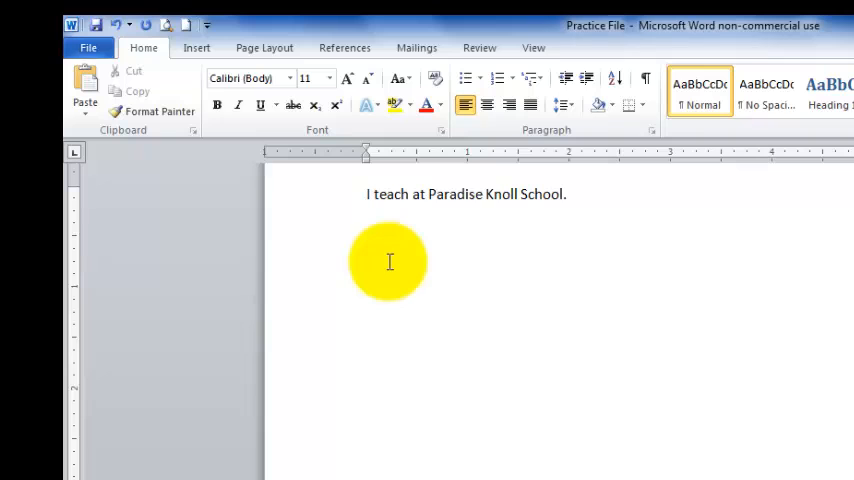
pyautogui.click(568, 194)
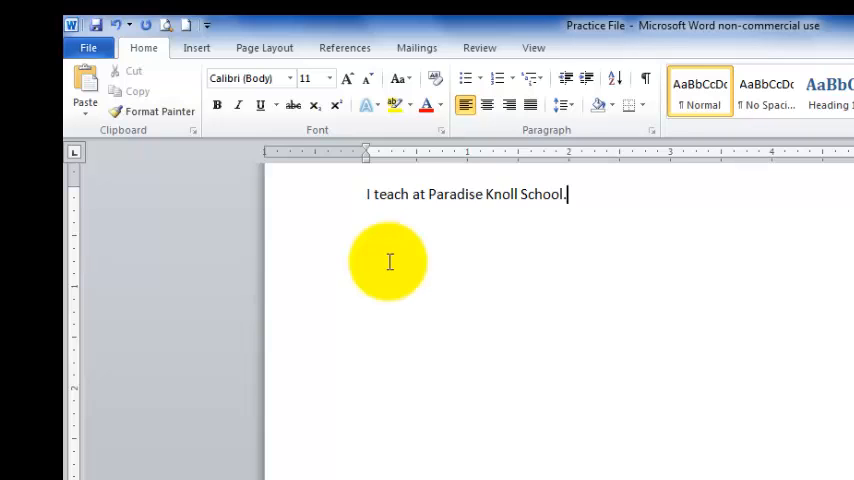
pyautogui.moveTo(444, 260)
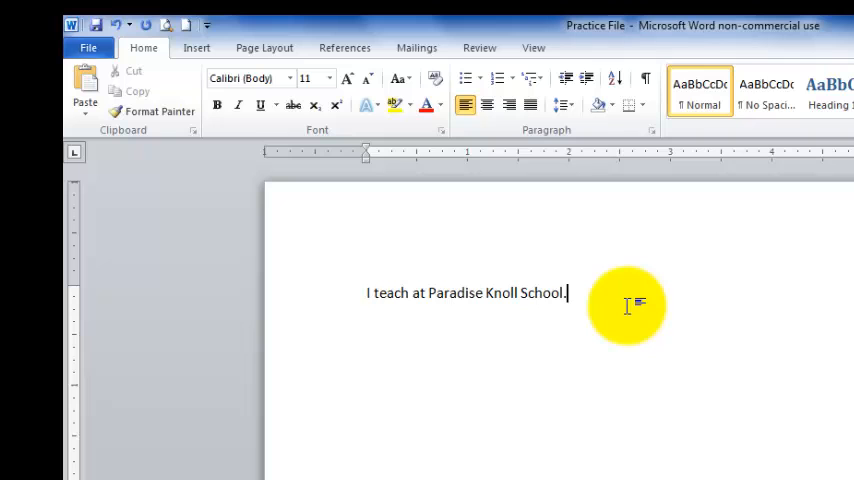
# Select the entire line 'I teach at Paradise Knoll School.' for copying.
pyautogui.tripleClick(470, 292)
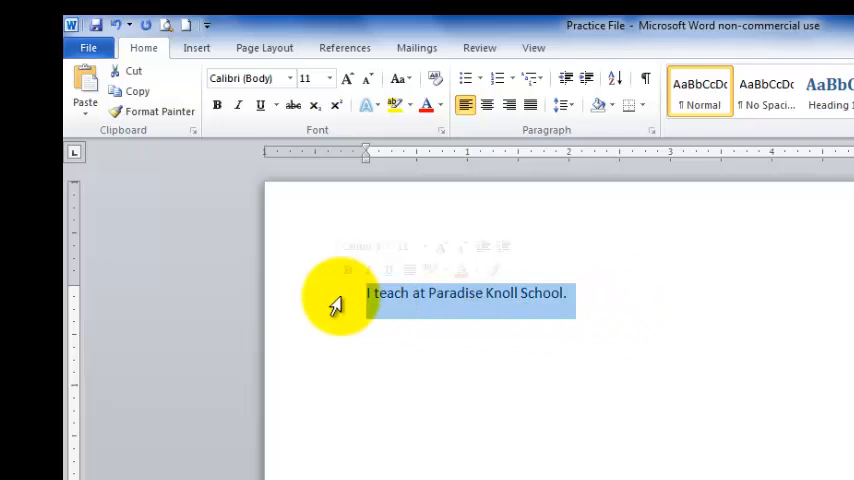
pyautogui.moveTo(566, 344)
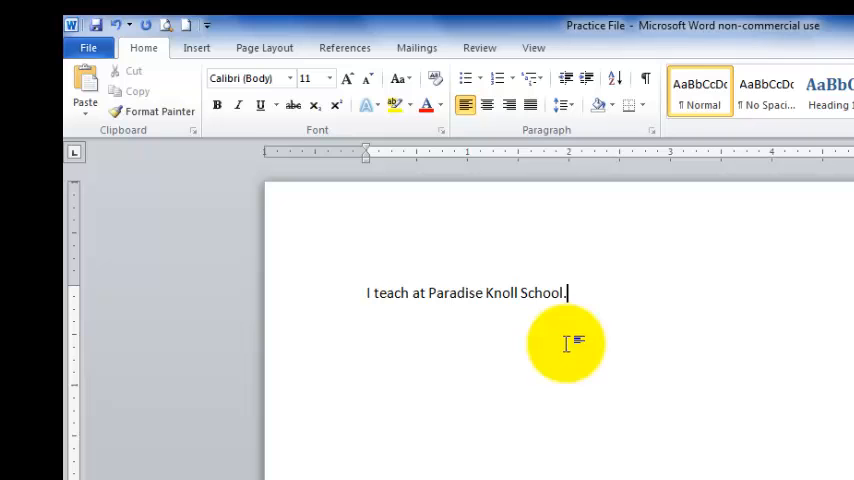
pyautogui.moveTo(576, 292)
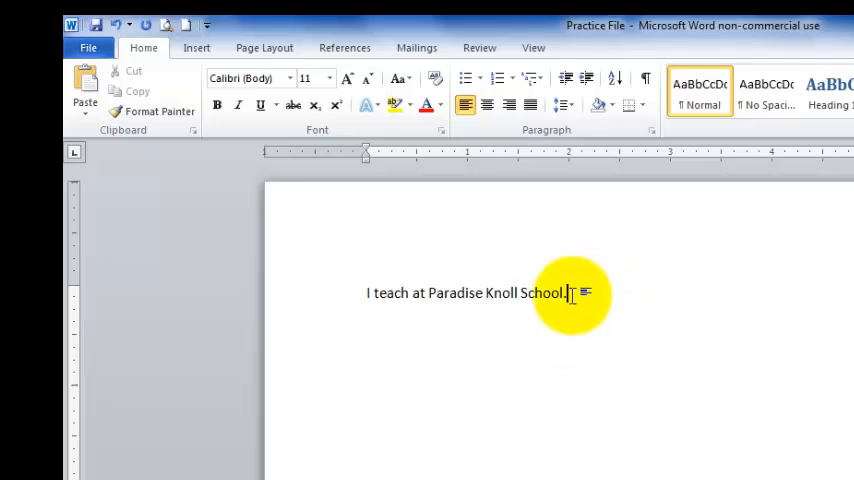
pyautogui.tripleClick(470, 292)
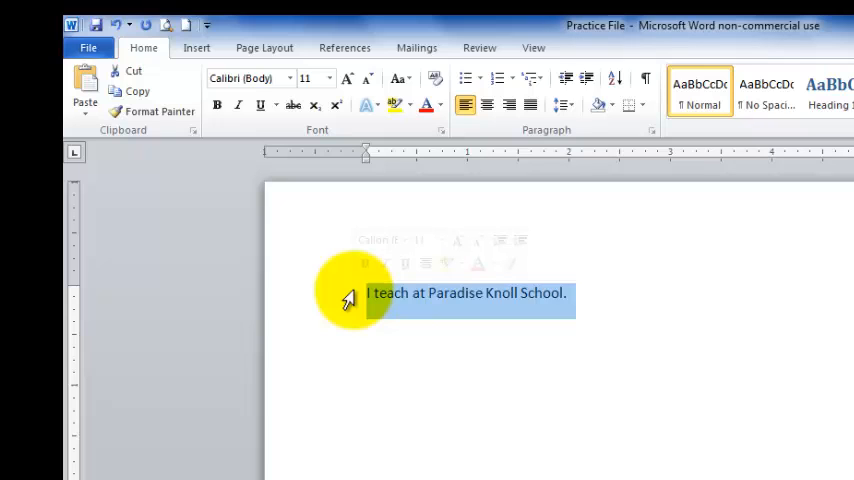
pyautogui.moveTo(380, 304)
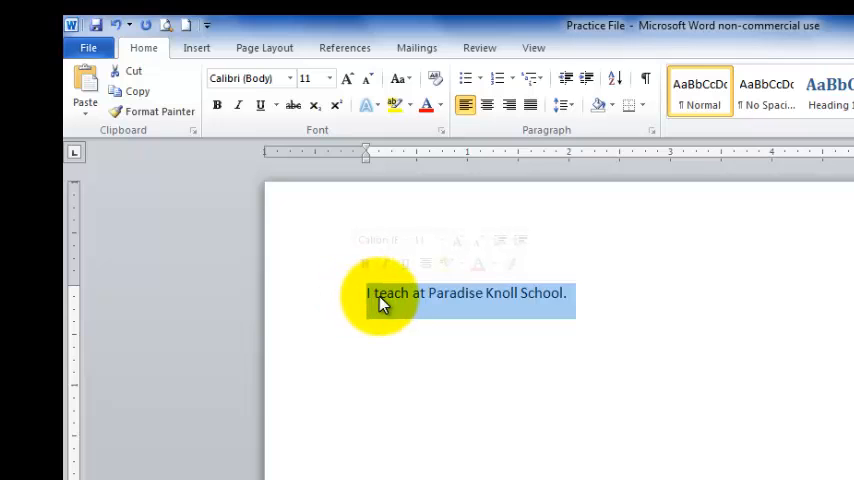
pyautogui.moveTo(330, 262)
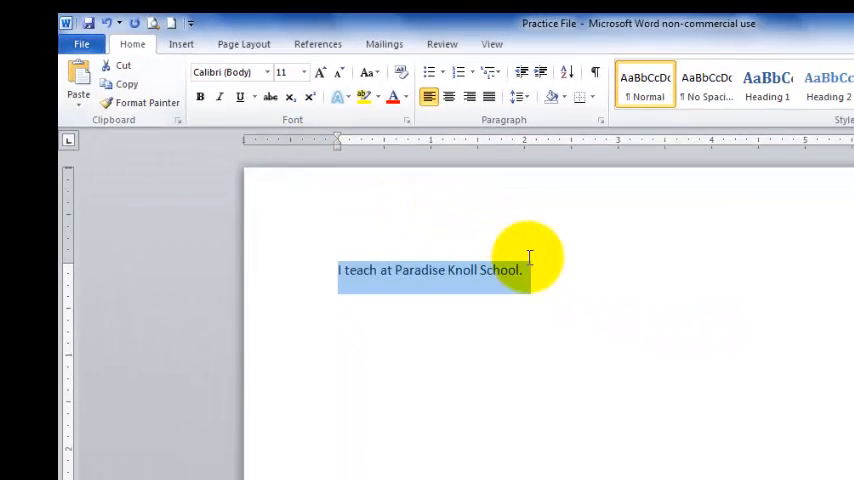
pyautogui.moveTo(576, 276)
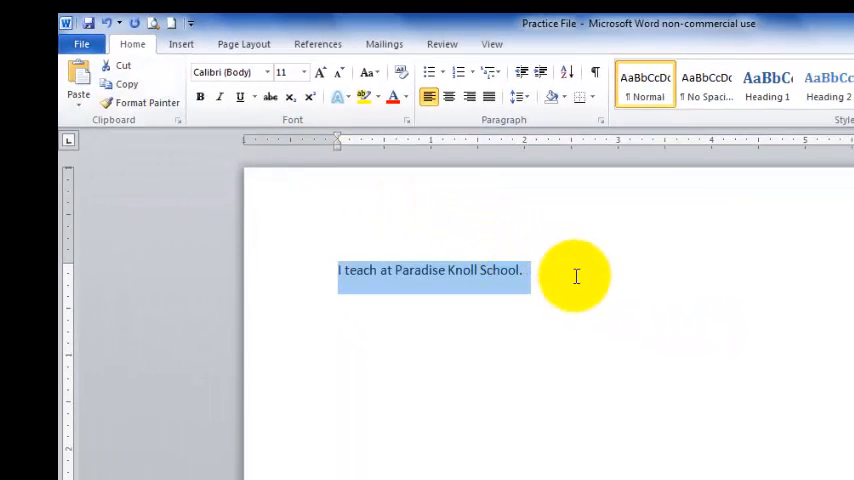
# Paste the copied sentence on lines below until it appears five times.
pyautogui.click(576, 272)
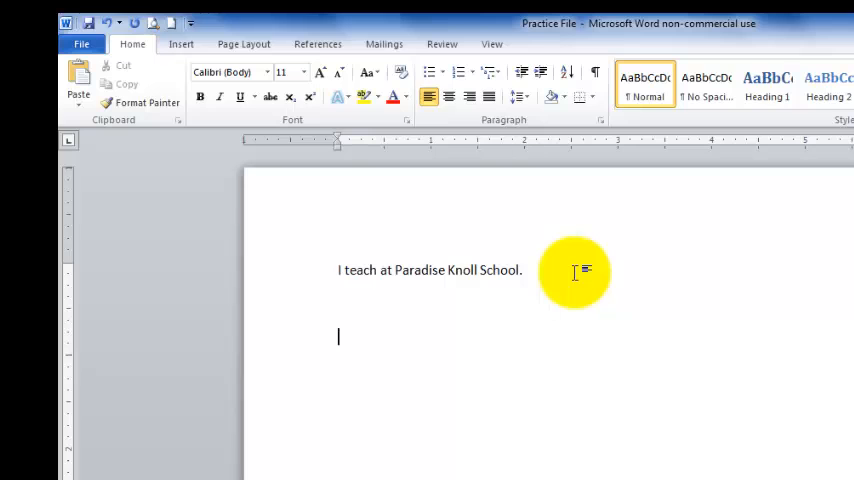
pyautogui.moveTo(78, 84)
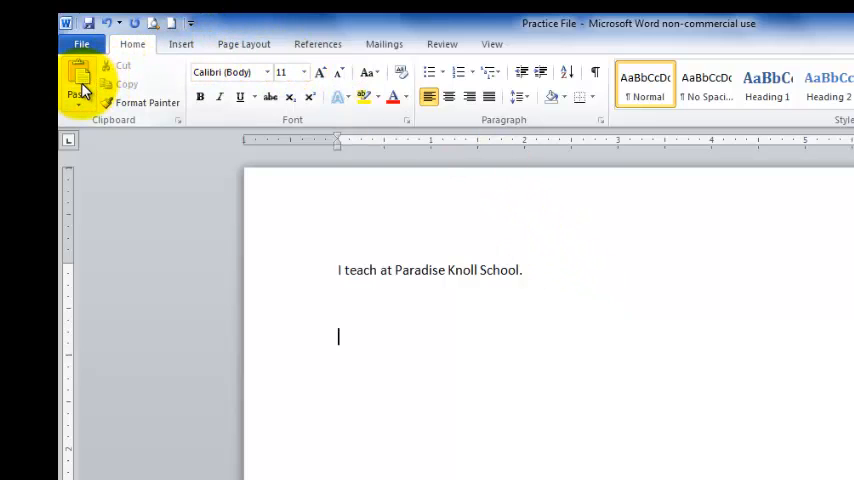
pyautogui.moveTo(80, 90)
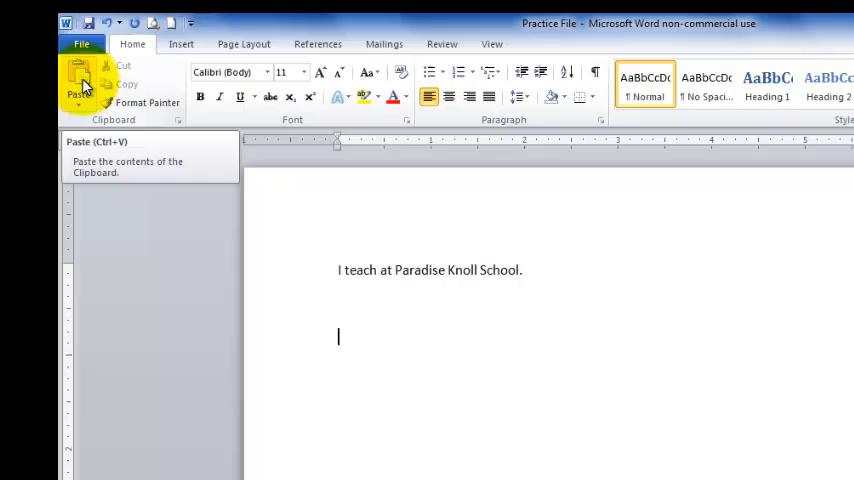
pyautogui.click(80, 90)
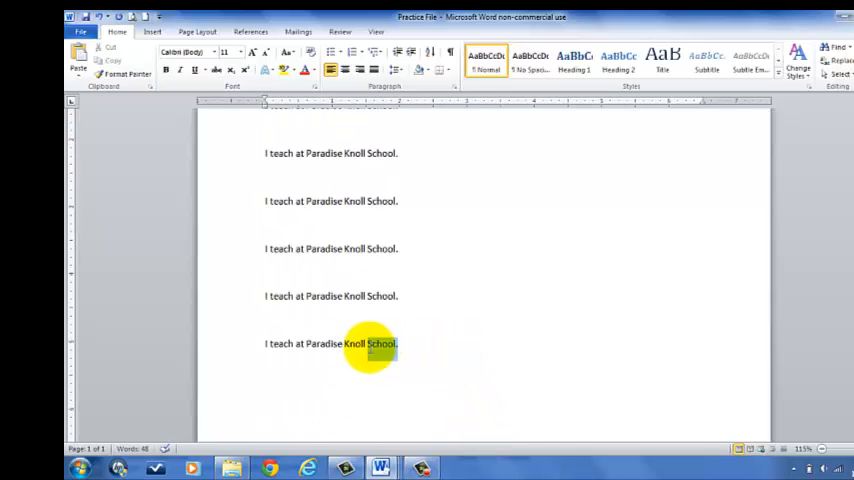
# Delete the extra sentence copies and cut selected lines so only three remain.
pyautogui.moveTo(376, 344); pyautogui.dragTo(248, 248)
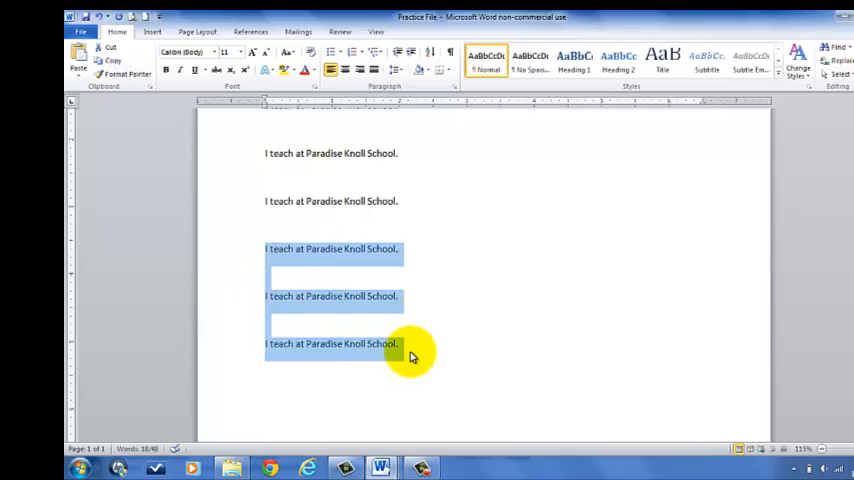
pyautogui.moveTo(260, 260)
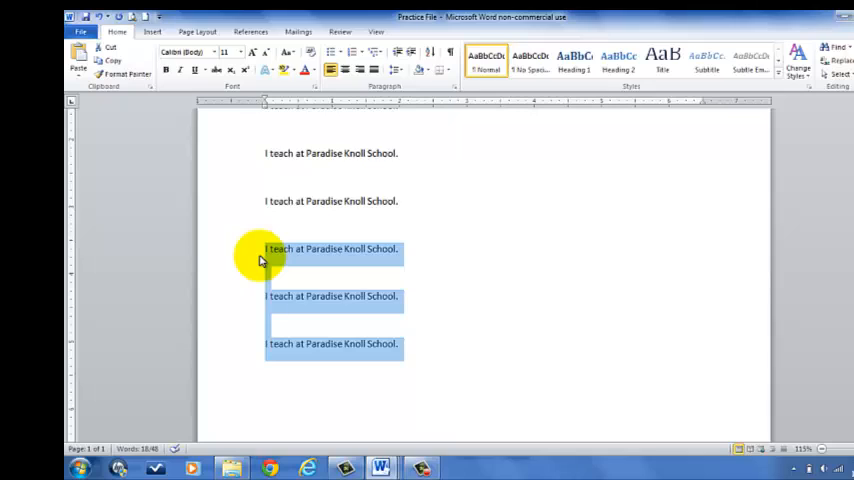
pyautogui.press('Delete')
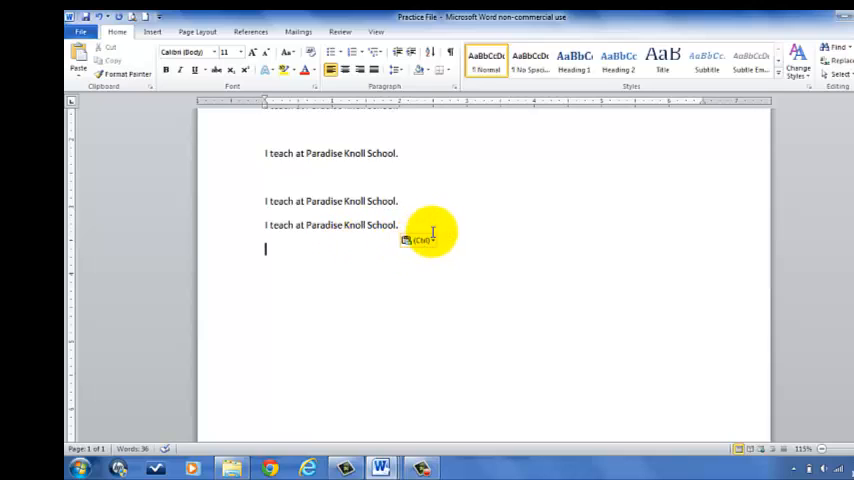
pyautogui.moveTo(432, 232); pyautogui.dragTo(242, 156)
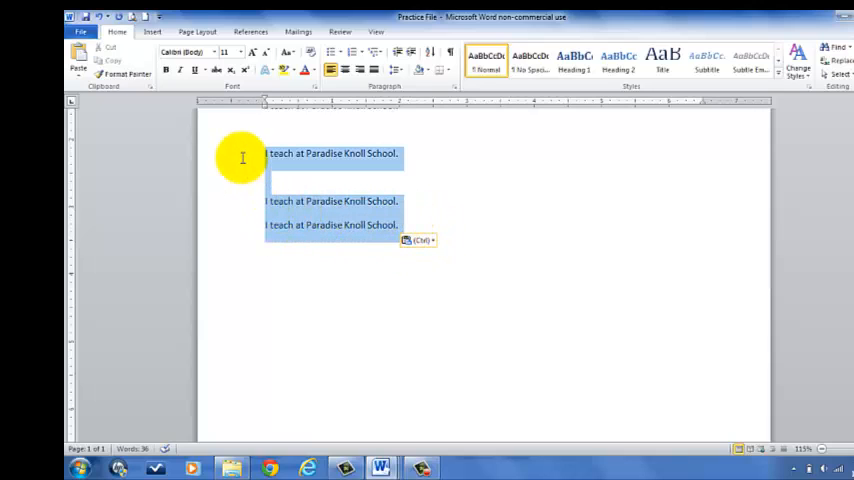
pyautogui.moveTo(108, 52)
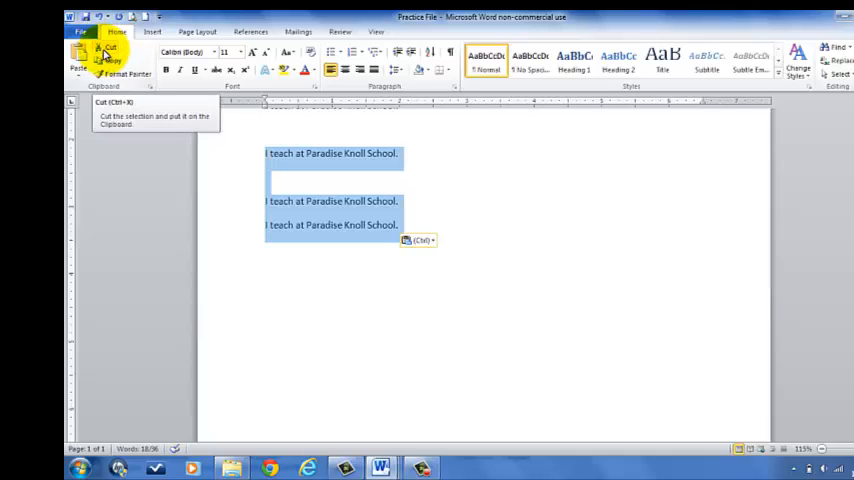
pyautogui.click(104, 52)
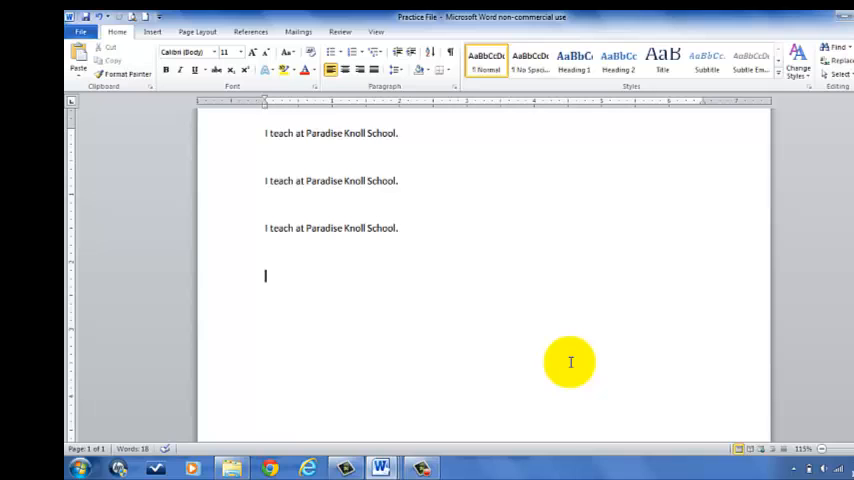
pyautogui.moveTo(754, 312)
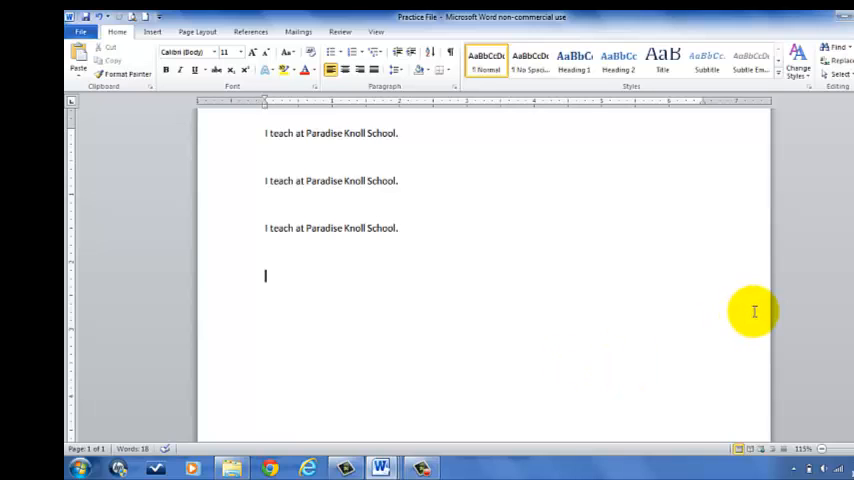
# Cut 'I am a first grade teacher.' and paste it onto the empty top line.
pyautogui.click(440, 252)
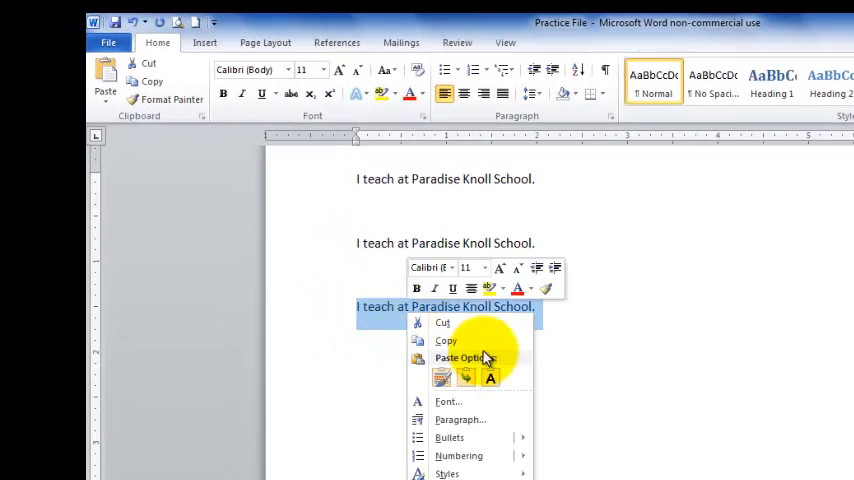
pyautogui.click(248, 302)
pyautogui.write('I am a first g')
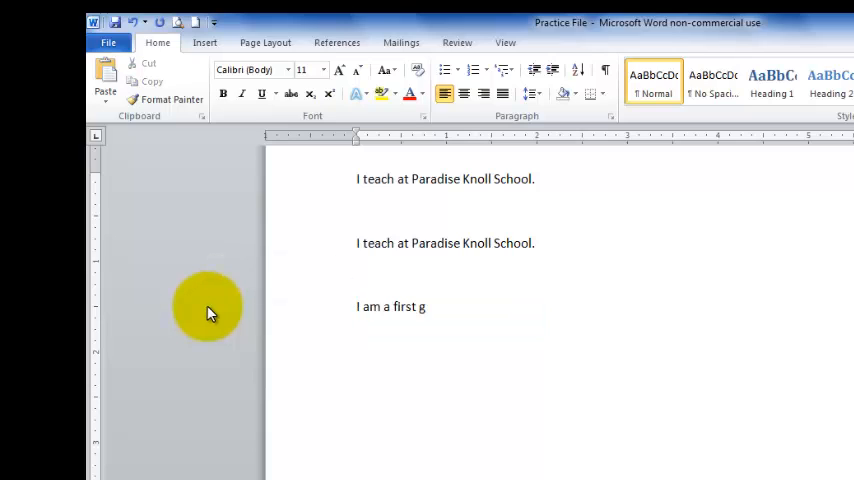
pyautogui.write('rade teacher.')
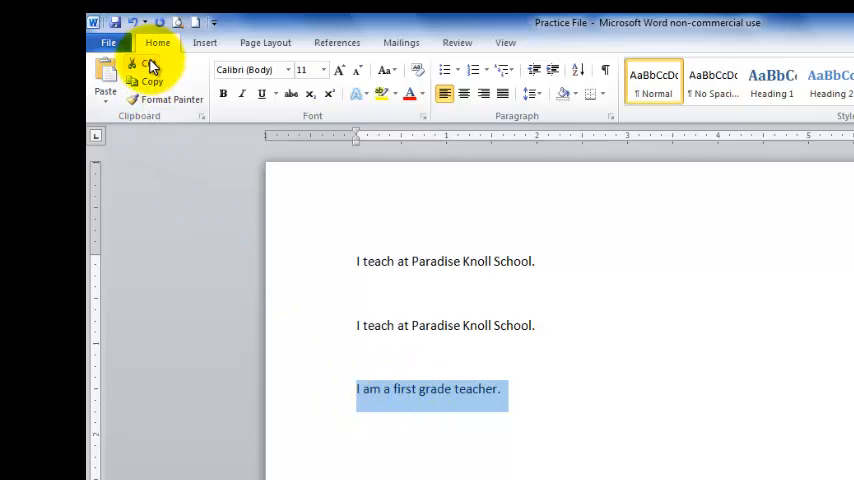
pyautogui.click(148, 62)
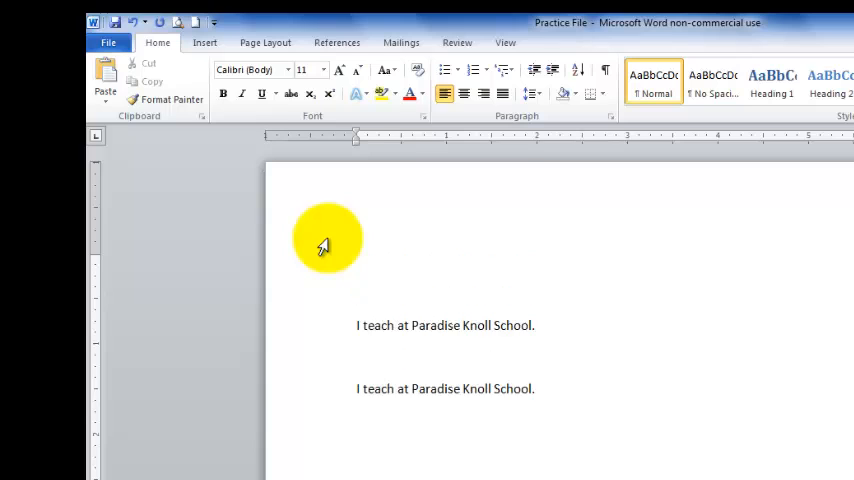
pyautogui.moveTo(372, 344)
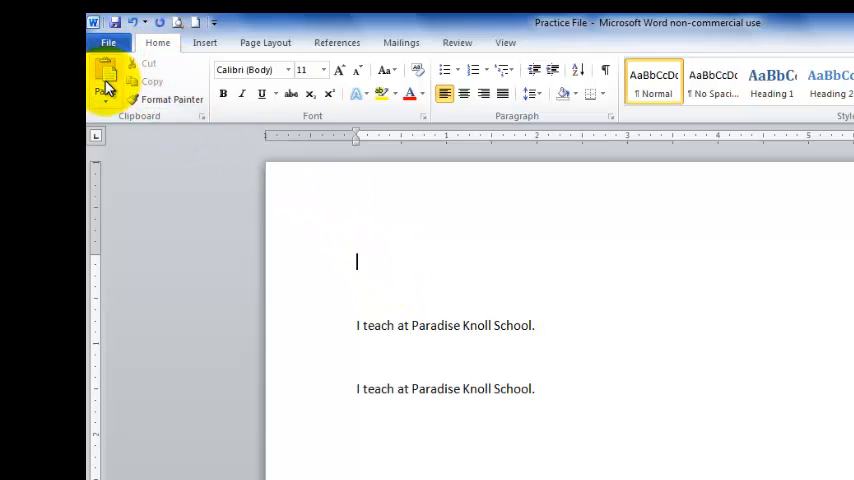
pyautogui.click(108, 84)
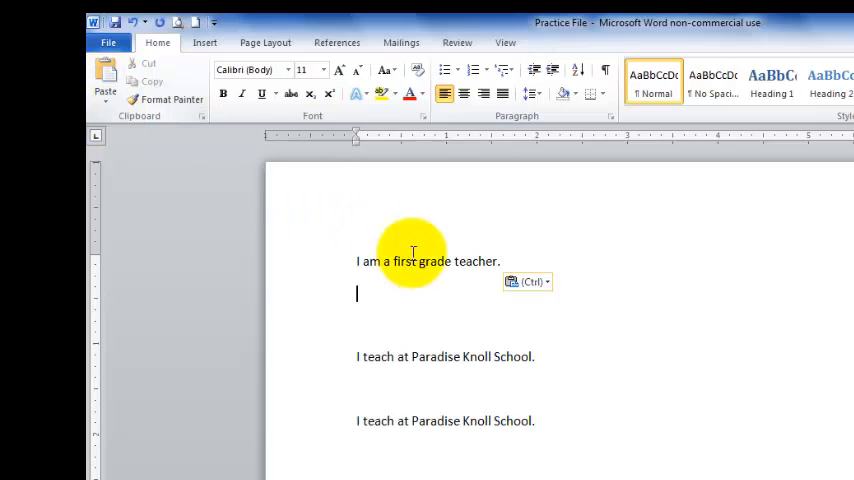
pyautogui.moveTo(424, 280)
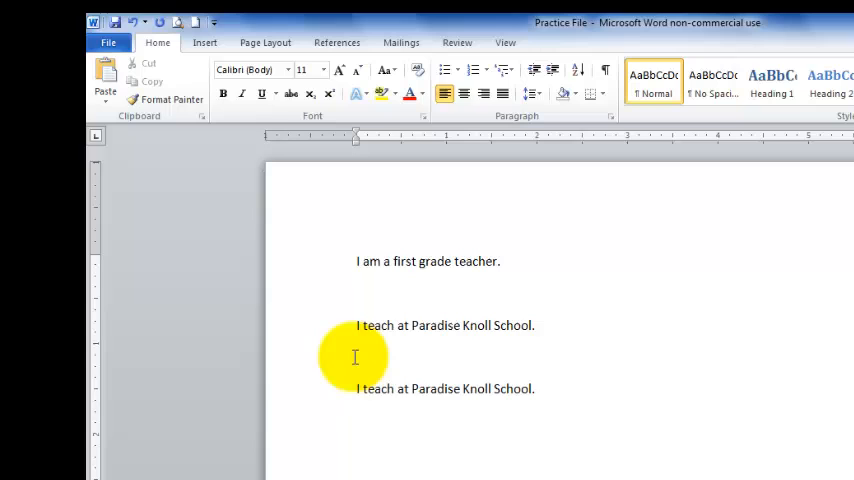
pyautogui.moveTo(470, 388)
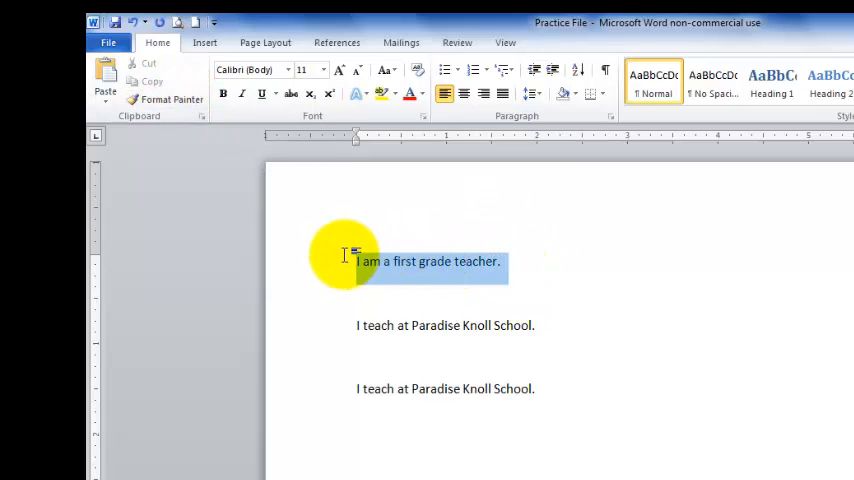
pyautogui.moveTo(344, 256)
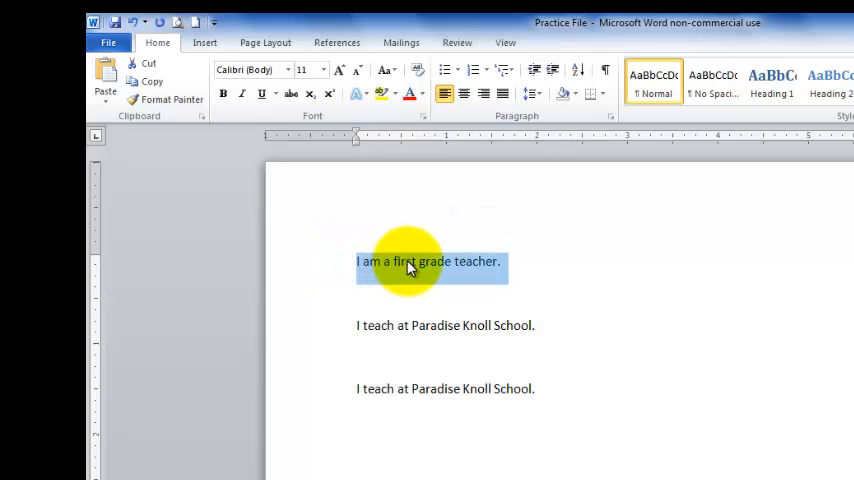
# Copy the first sentence via the context menu and paste one copy below the school lines.
pyautogui.rightClick(410, 268)
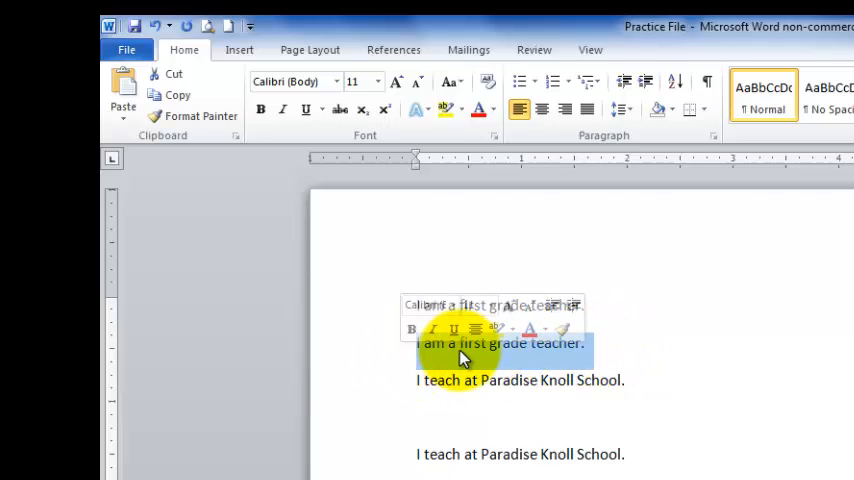
pyautogui.rightClick(500, 344)
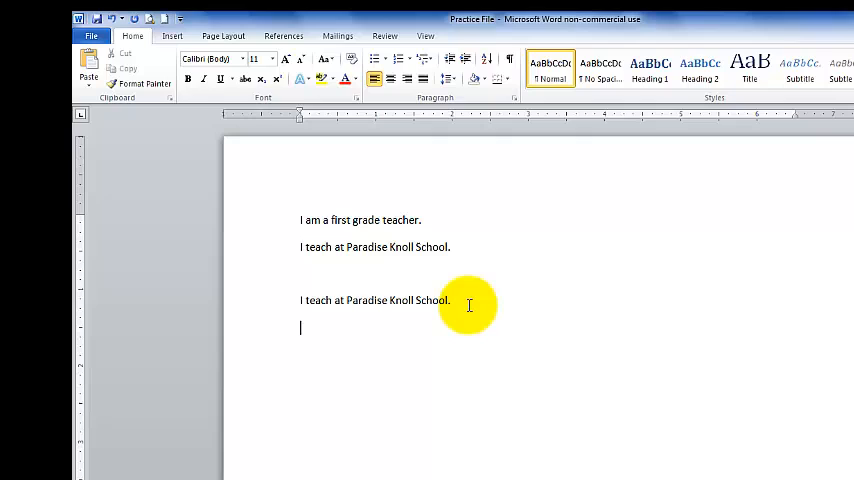
pyautogui.press('ctrl+v')
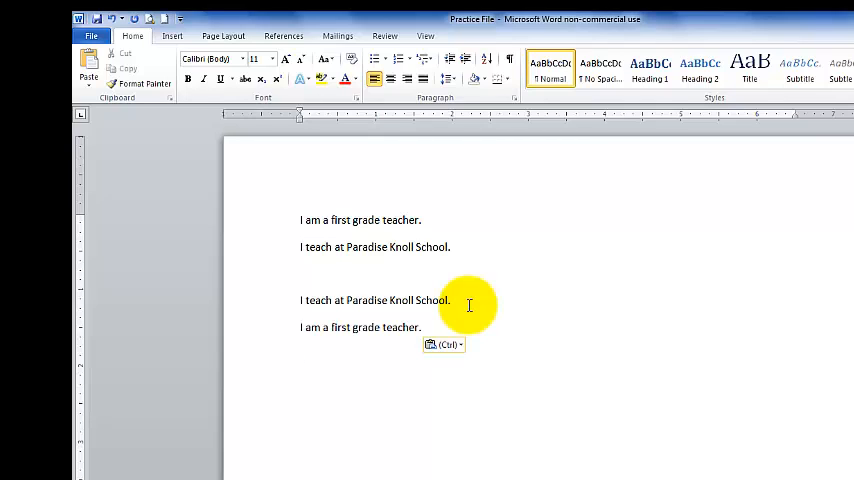
# Paste a second copy of 'I am a first grade teacher.' on the next empty line.
pyautogui.click(300, 274)
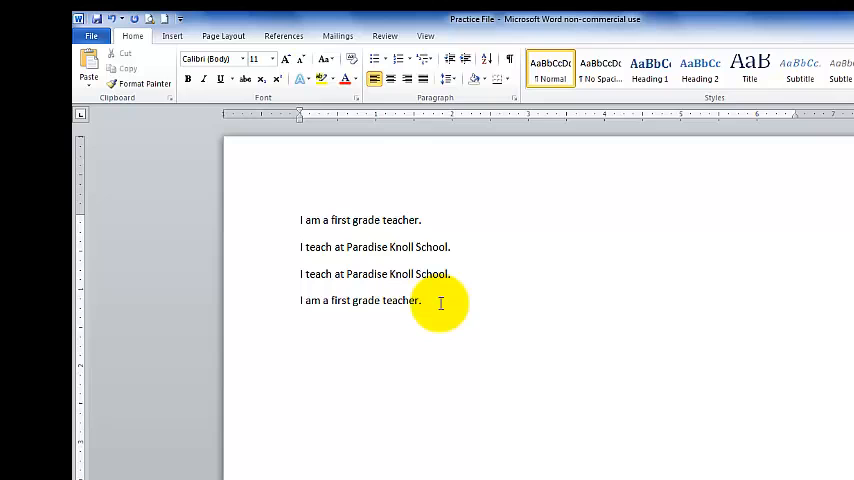
pyautogui.moveTo(368, 340)
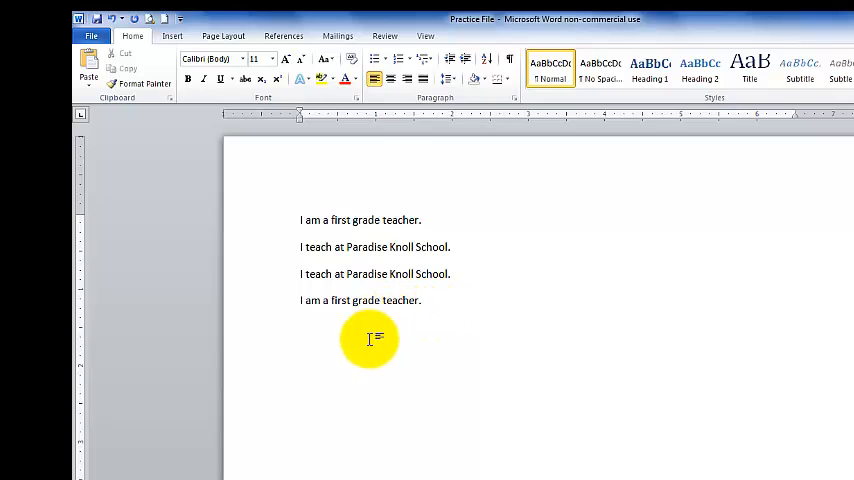
pyautogui.rightClick(370, 328)
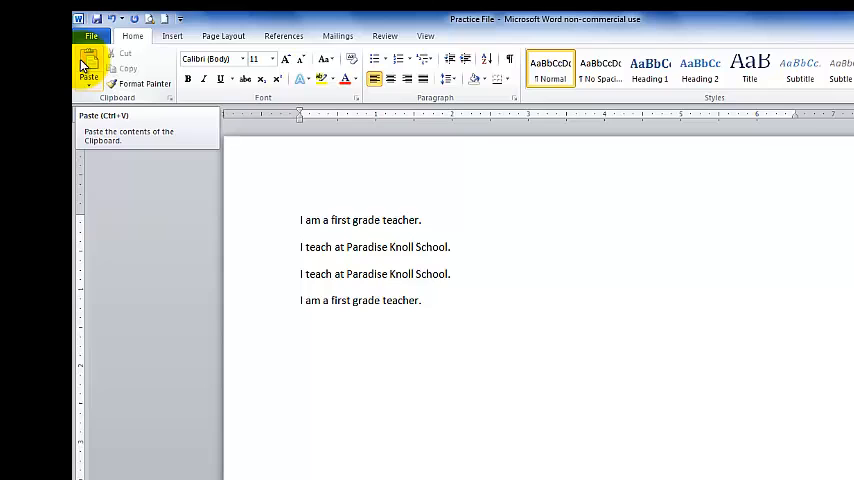
pyautogui.moveTo(330, 328)
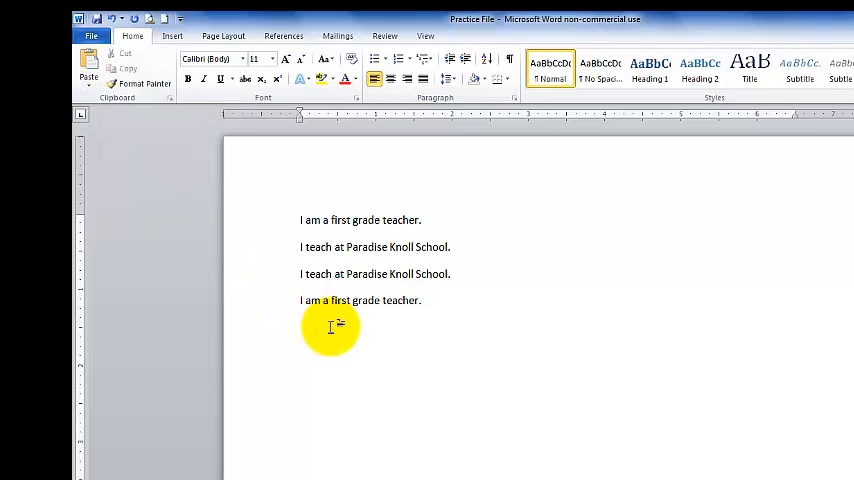
pyautogui.rightClick(330, 328)
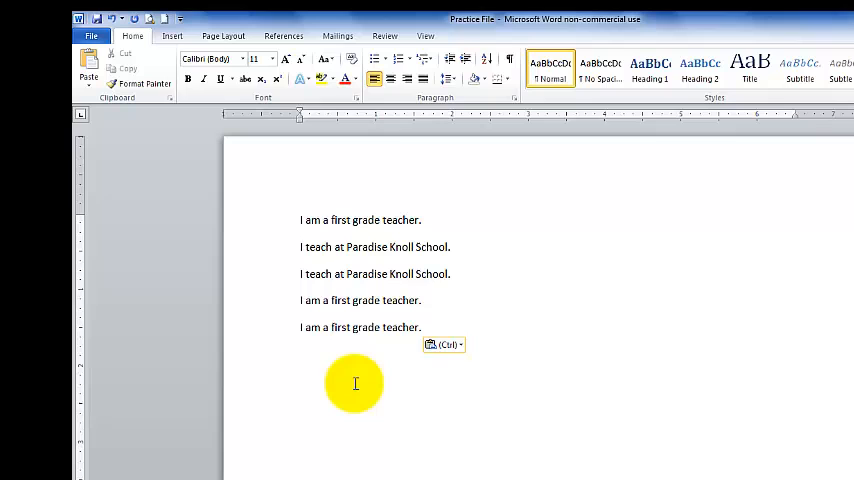
pyautogui.moveTo(104, 108)
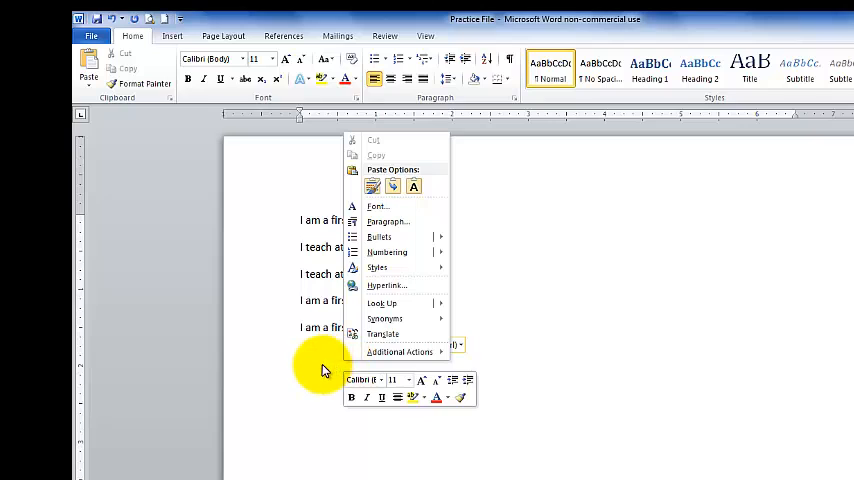
# Copy the first line with Ctrl+C and paste a third copy on a new bottom line.
pyautogui.click(372, 186)
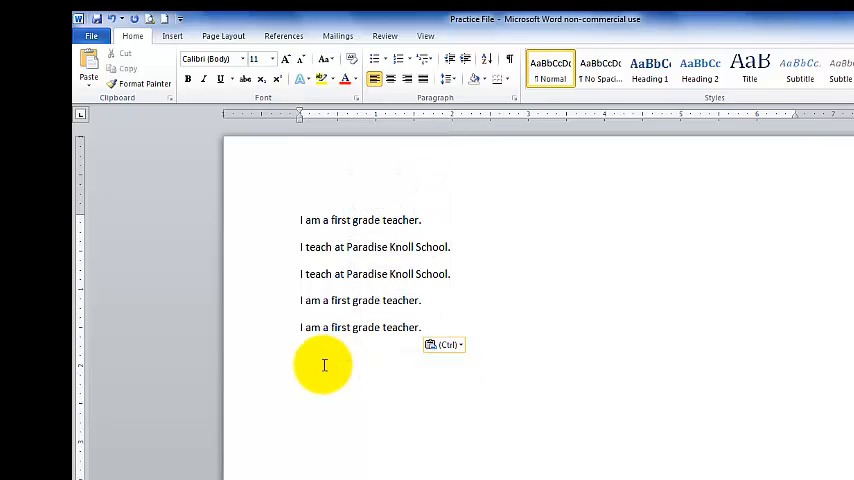
pyautogui.click(300, 356)
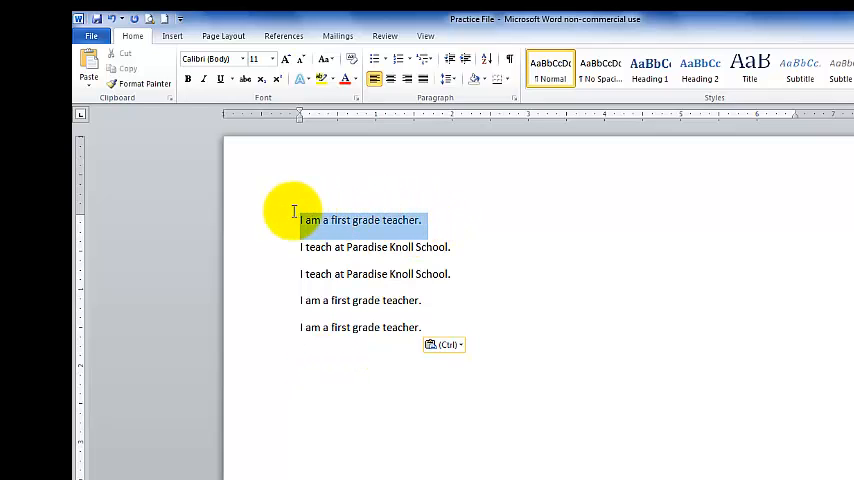
pyautogui.moveTo(296, 218)
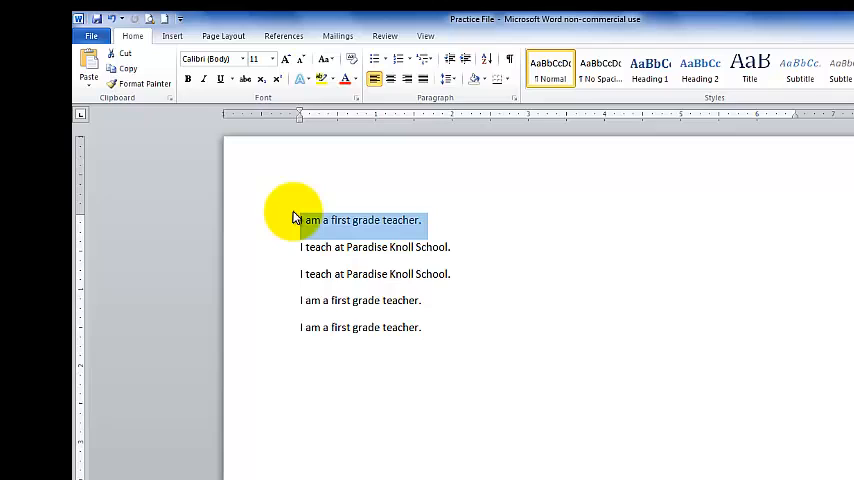
pyautogui.moveTo(408, 228)
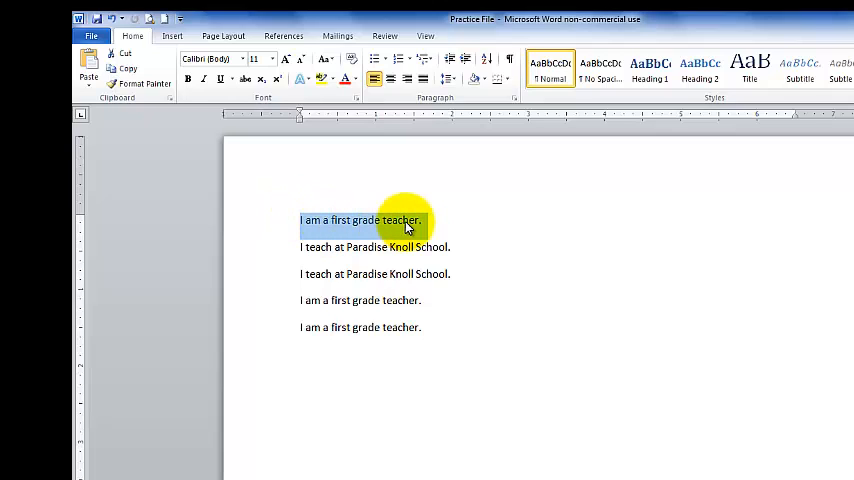
pyautogui.moveTo(424, 244)
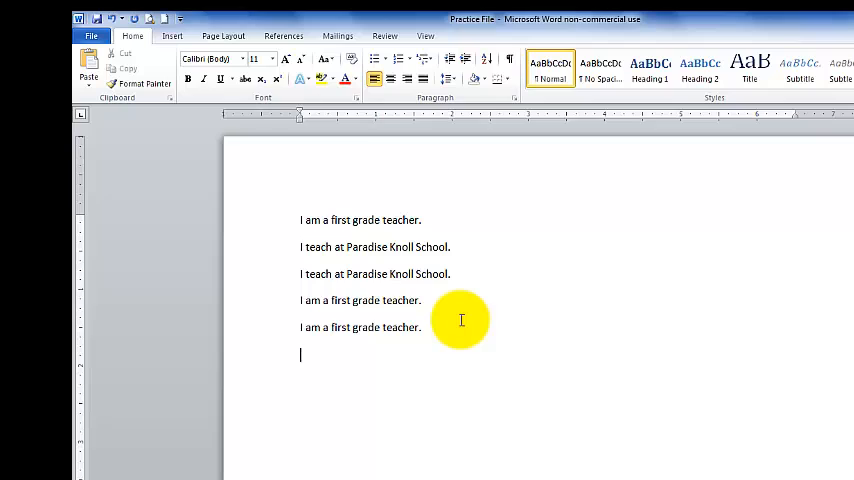
pyautogui.press('backspace')
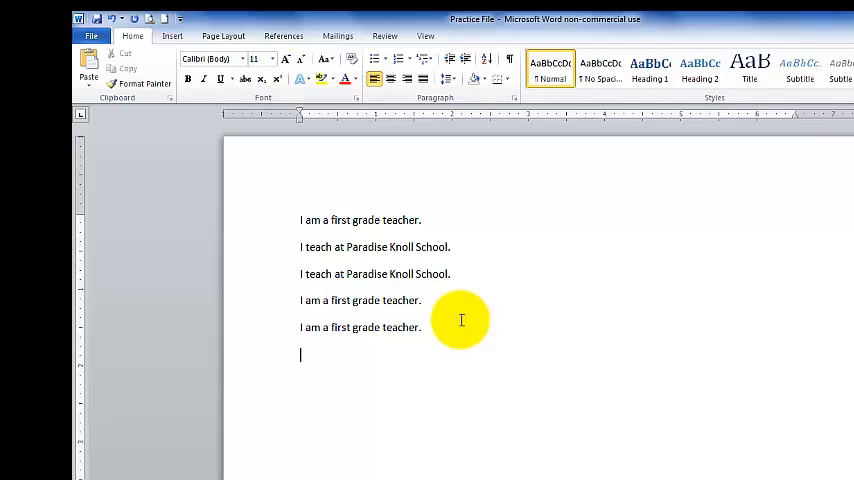
pyautogui.press('ctrl+v')
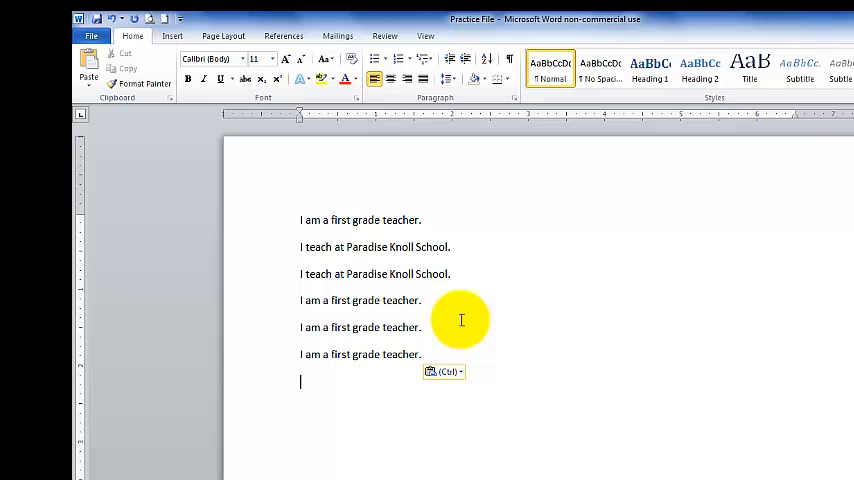
pyautogui.moveTo(444, 356)
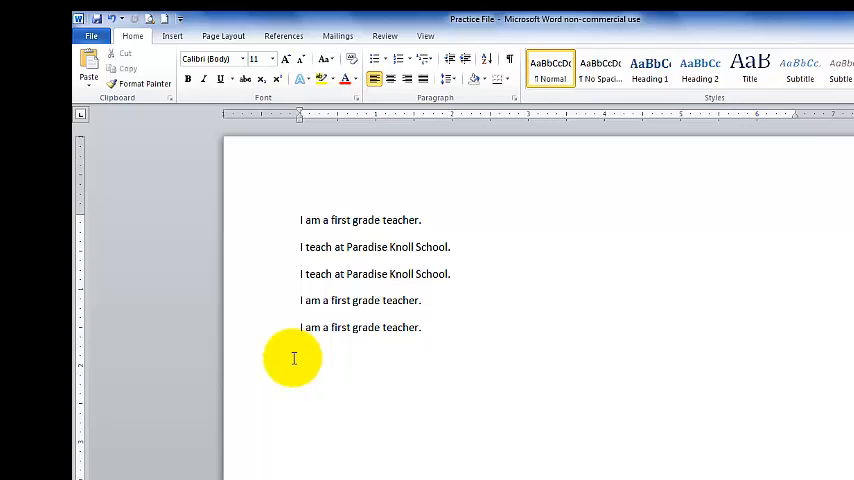
pyautogui.moveTo(296, 356)
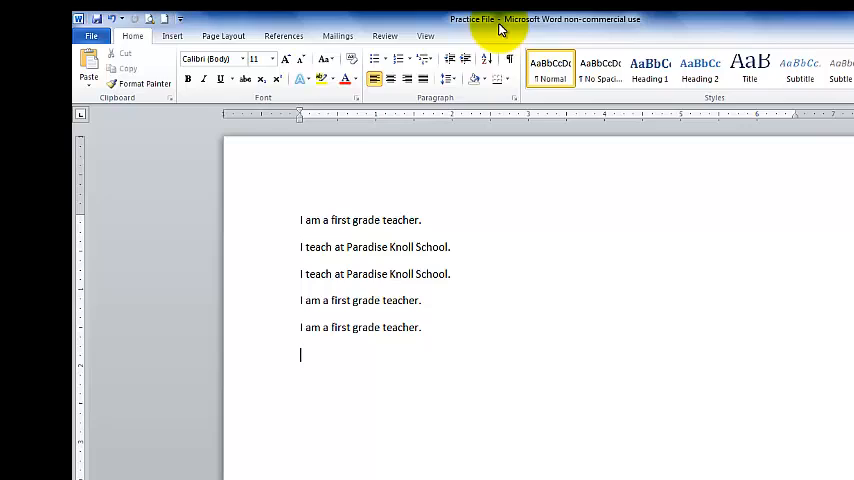
# Undo the extra pasted copy and save Practice File with five lines.
pyautogui.press('Backspace')
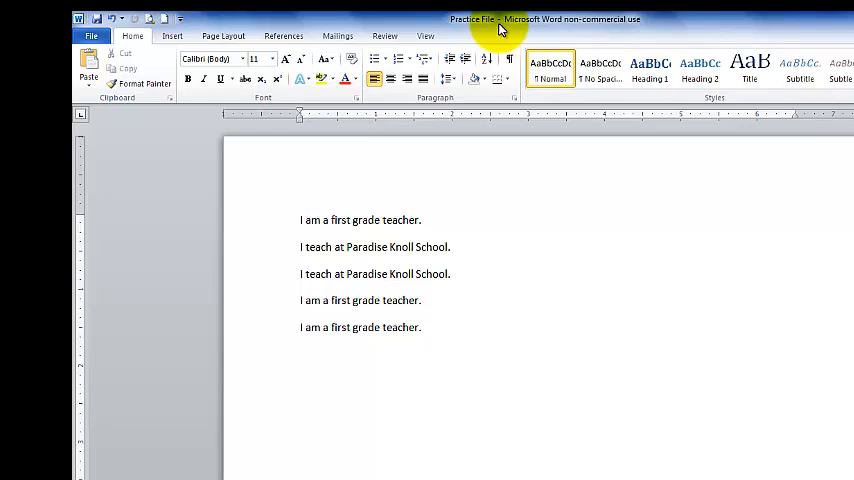